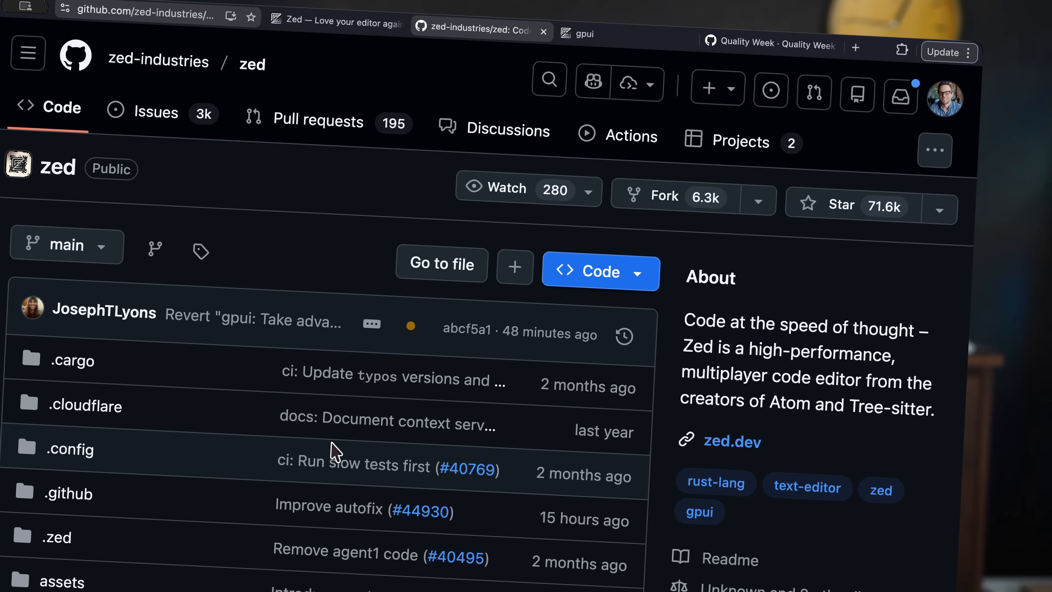
Switch to the Quality Week – December 2025 project board and scroll through it.
left_click(579, 34)
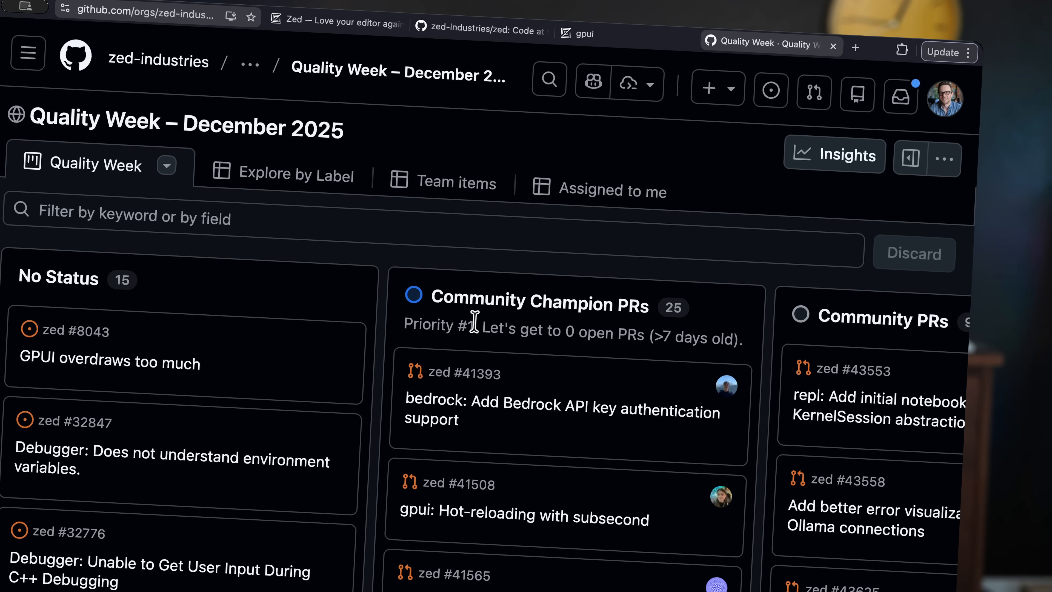
scroll("down", 3)
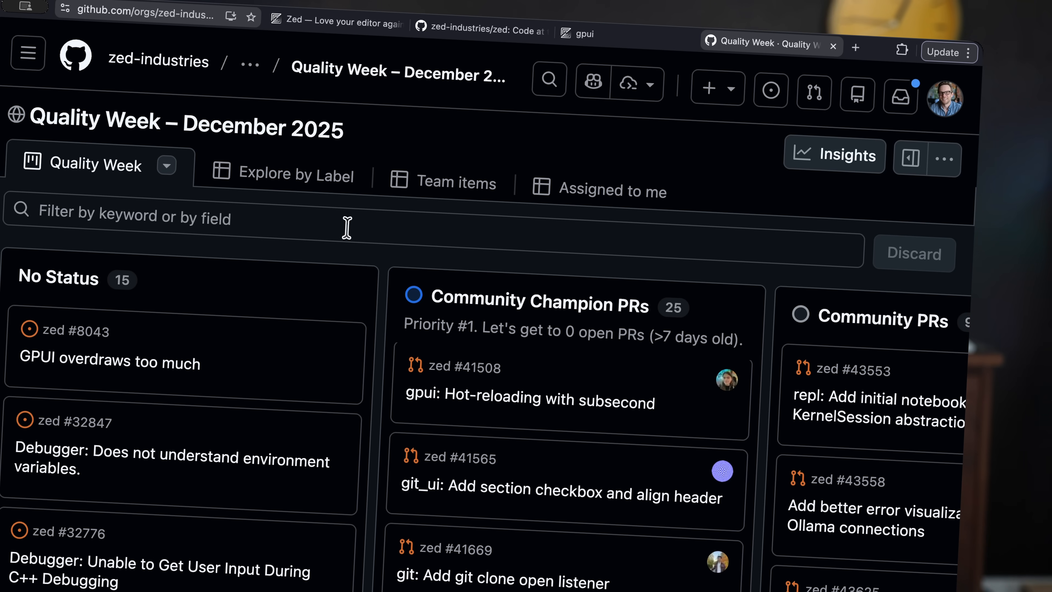
left_click(419, 8)
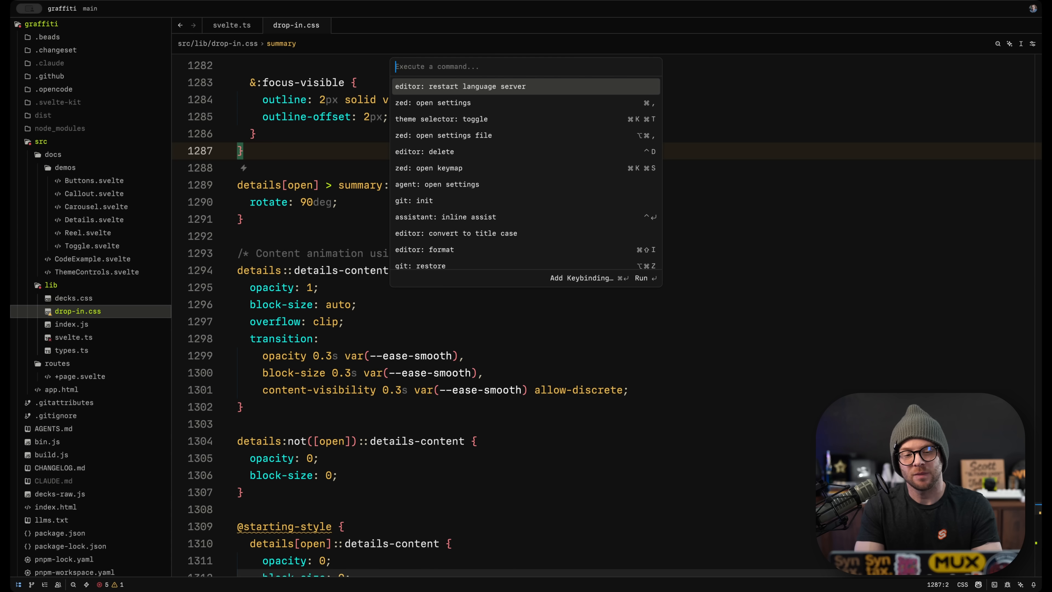
Filter the command palette to 'sett' commands, then dismiss it without running one.
type("sett")
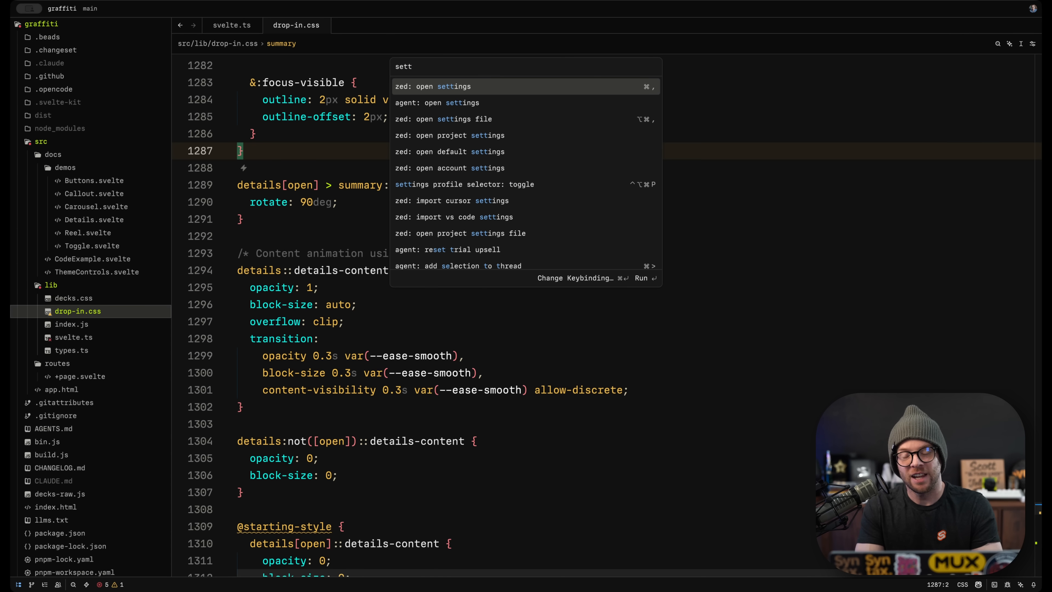
key("Escape")
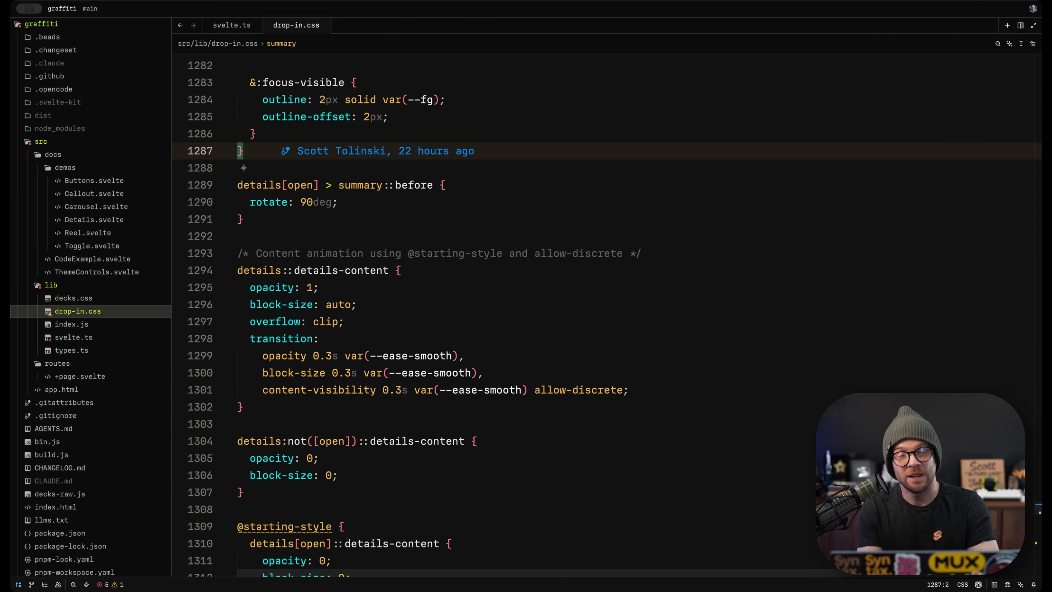
mouse_move(606, 337)
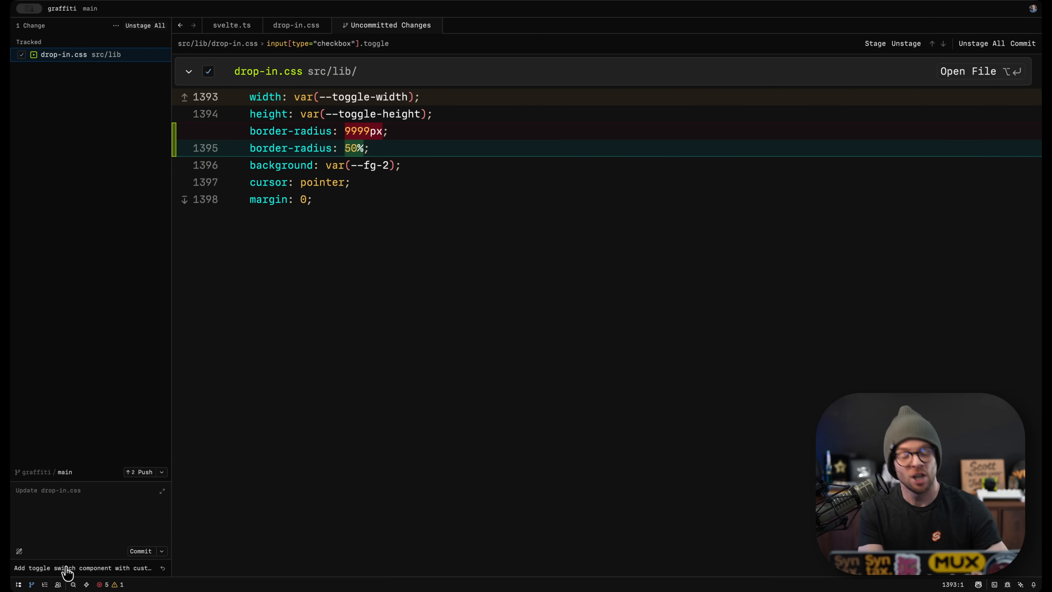
left_click(87, 490)
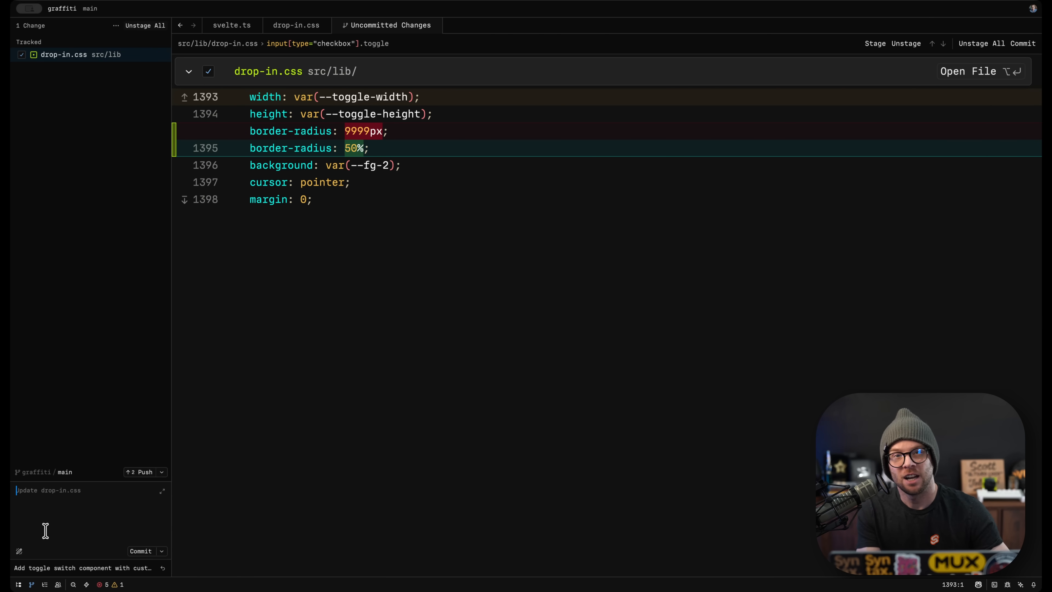
left_click(161, 472)
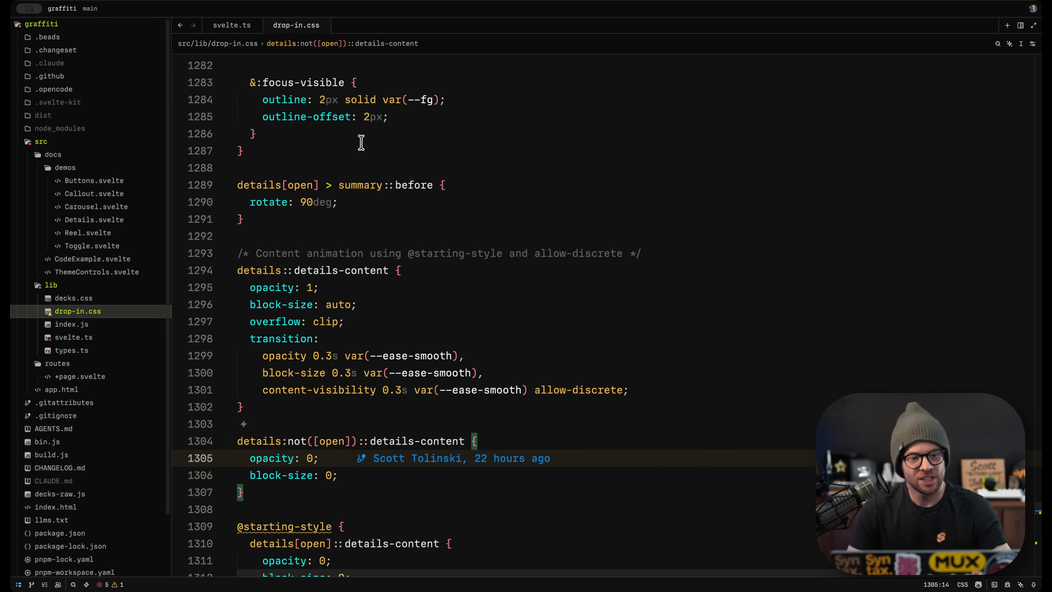
Show the collaboration panel and start an empty Project Search across all files.
key("cmd+shift+p")
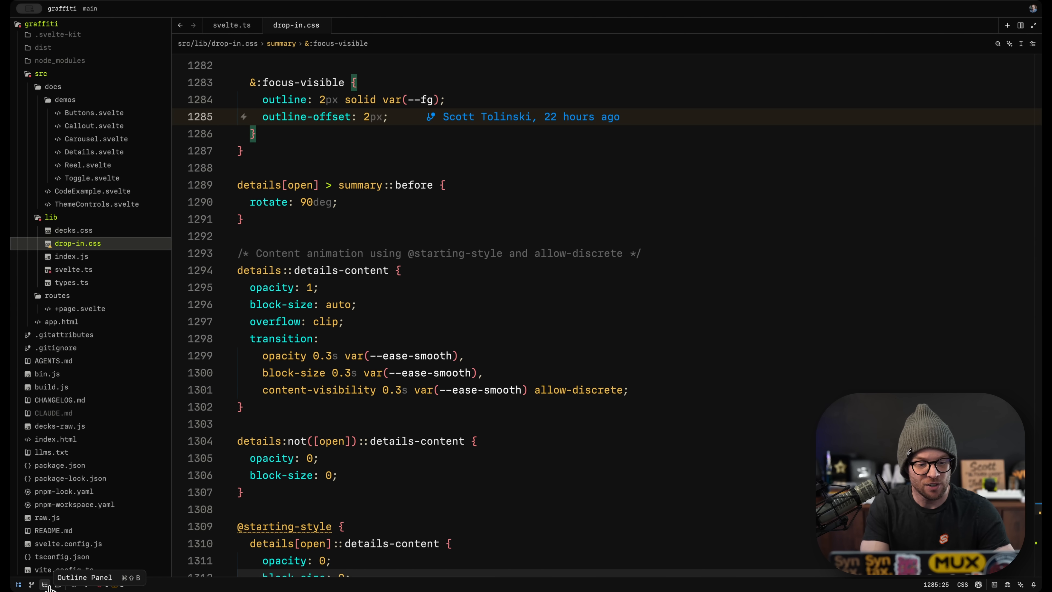
left_click(58, 584)
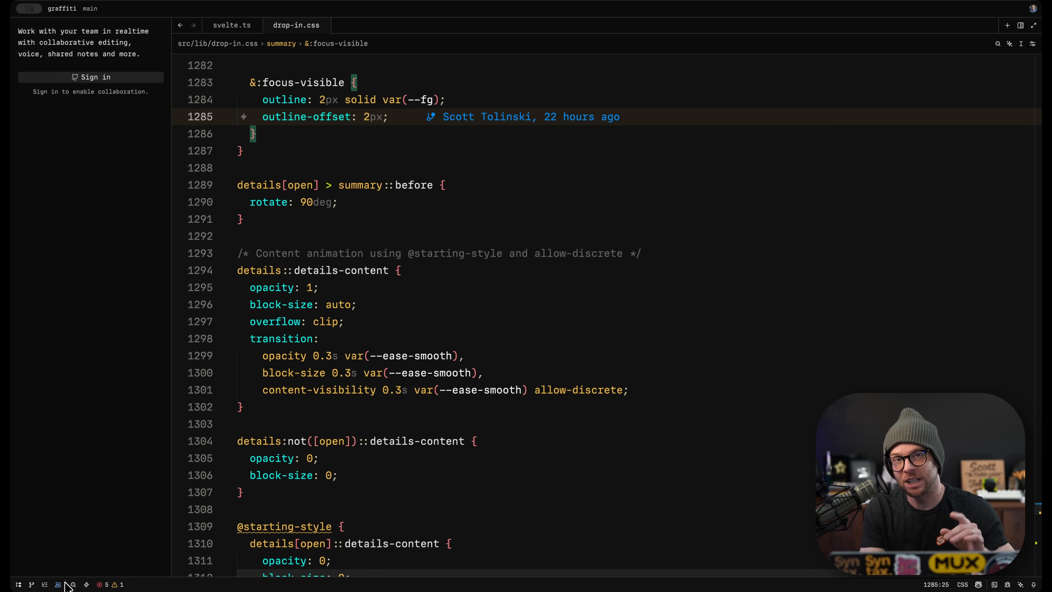
left_click(72, 584)
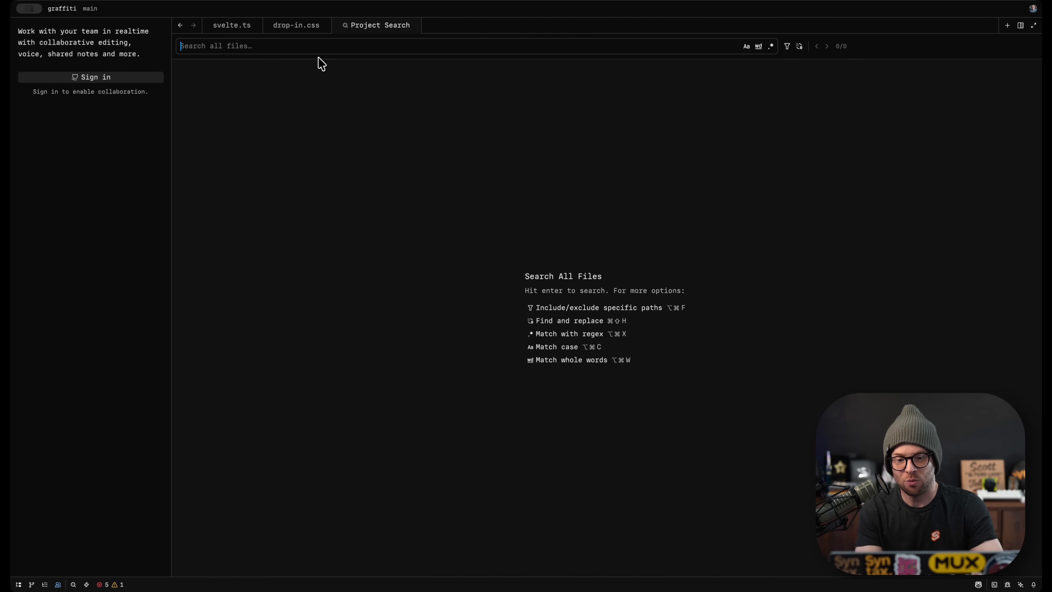
Search every project file for 'button', then 'details', listing matches across files.
type("button")
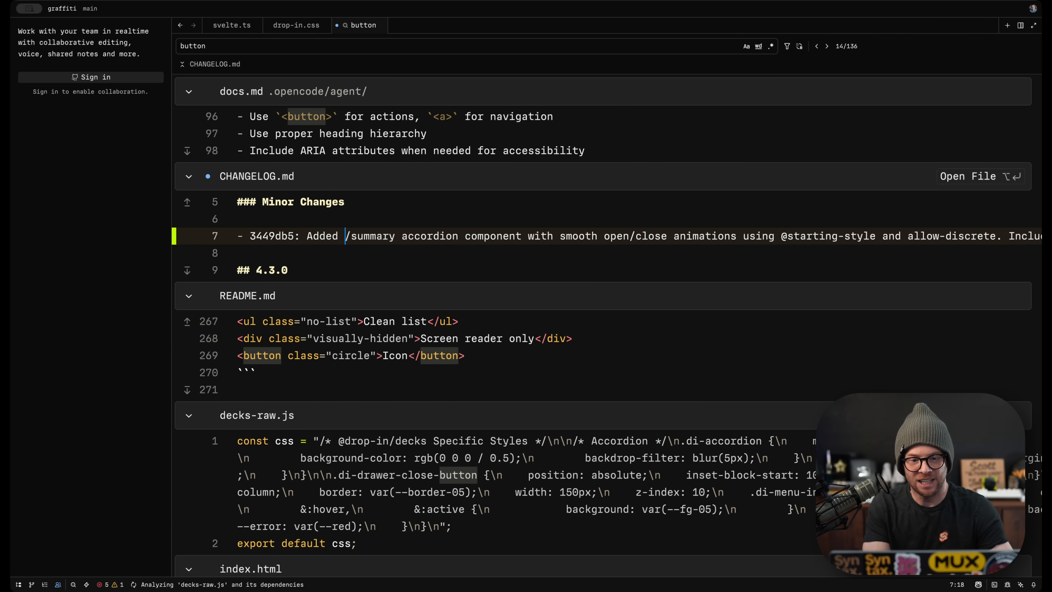
type("details")
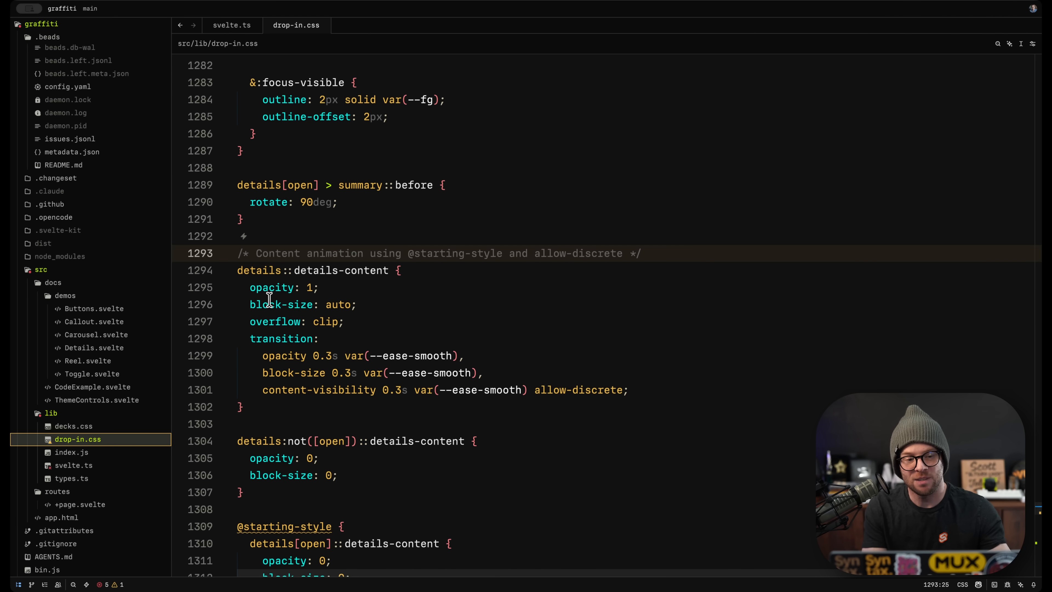
mouse_move(576, 230)
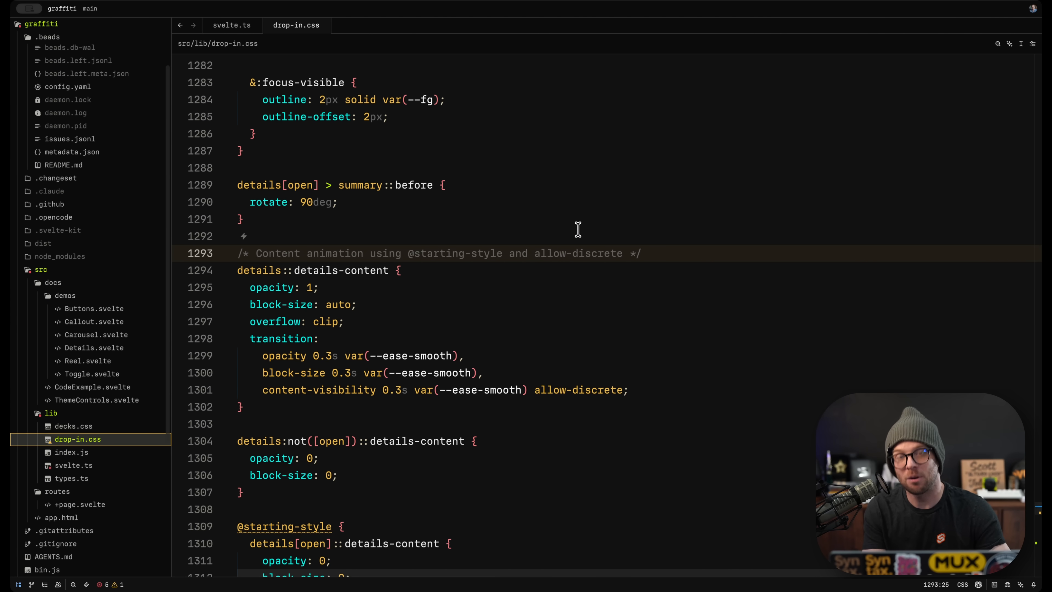
scroll("down", 3)
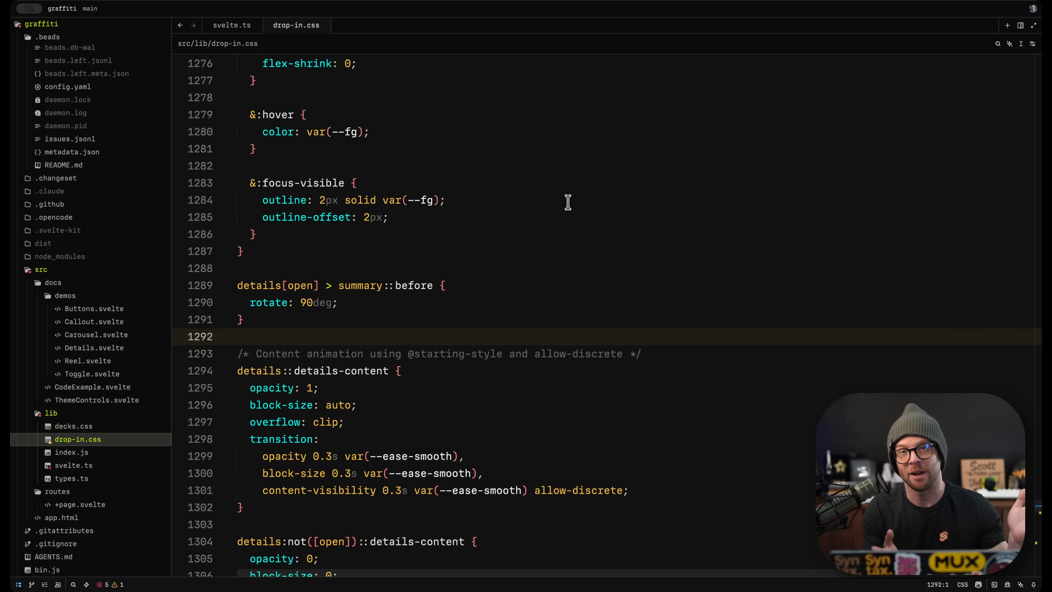
left_click(238, 336)
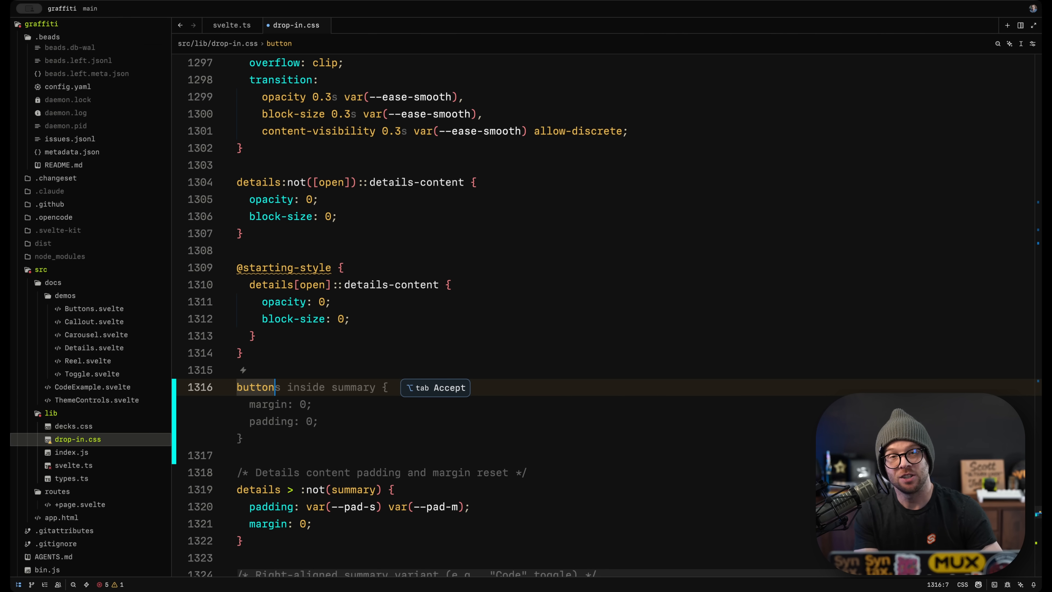
key("Tab")
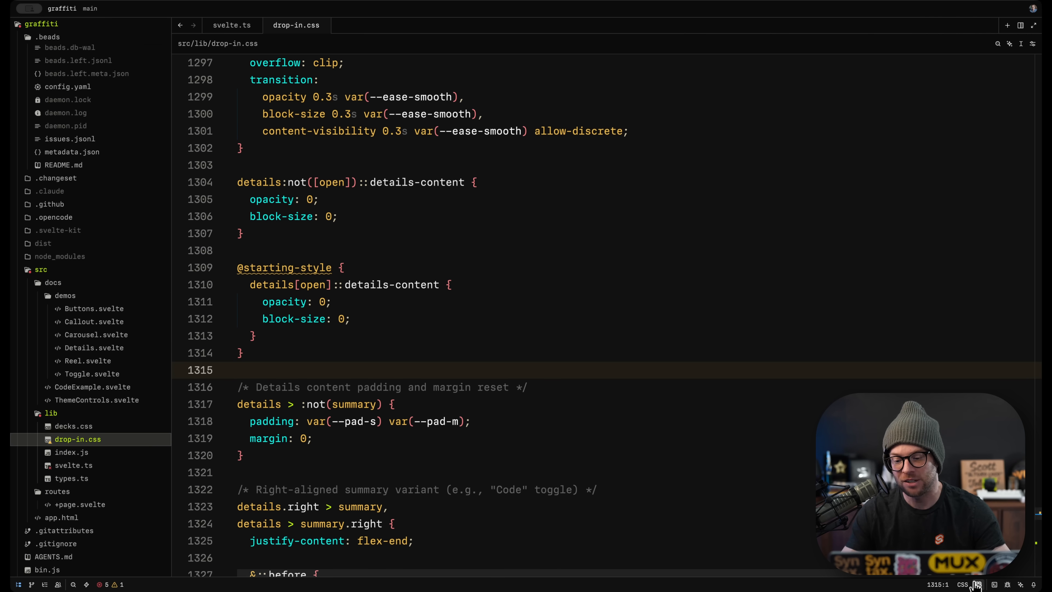
left_click(976, 585)
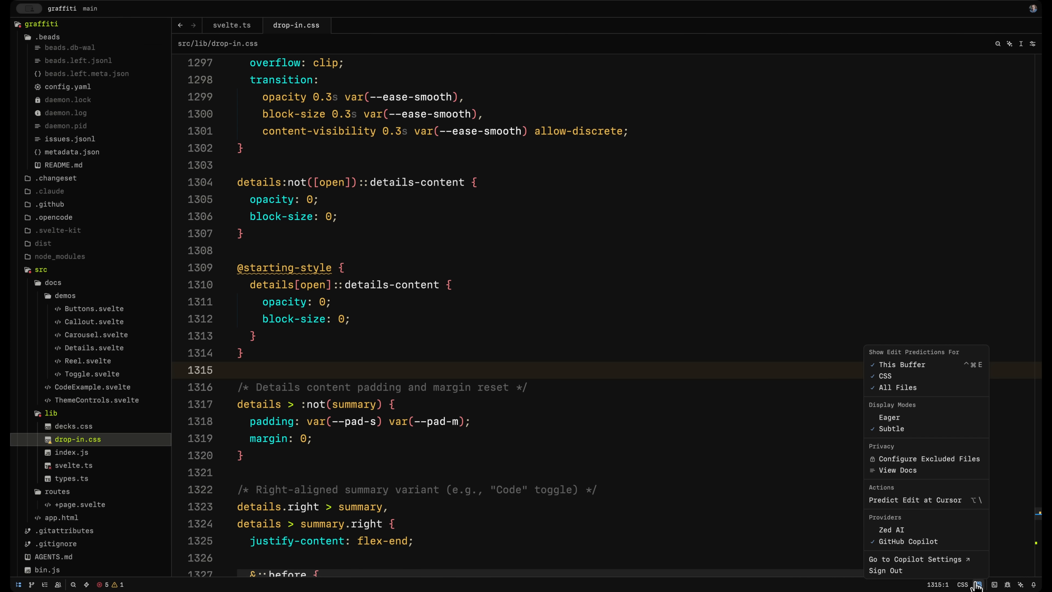
left_click(320, 200)
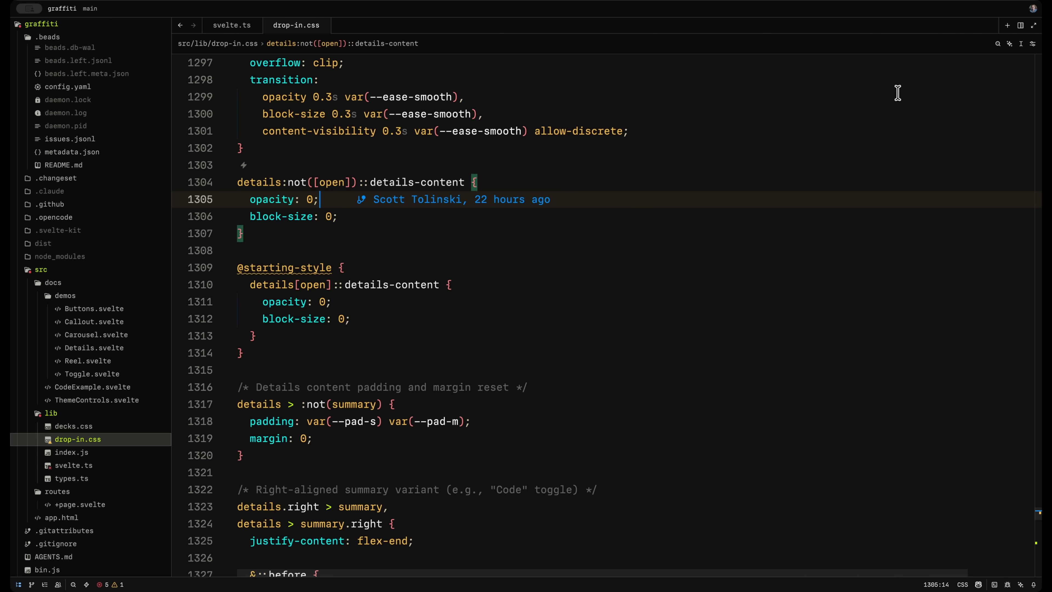
mouse_move(969, 508)
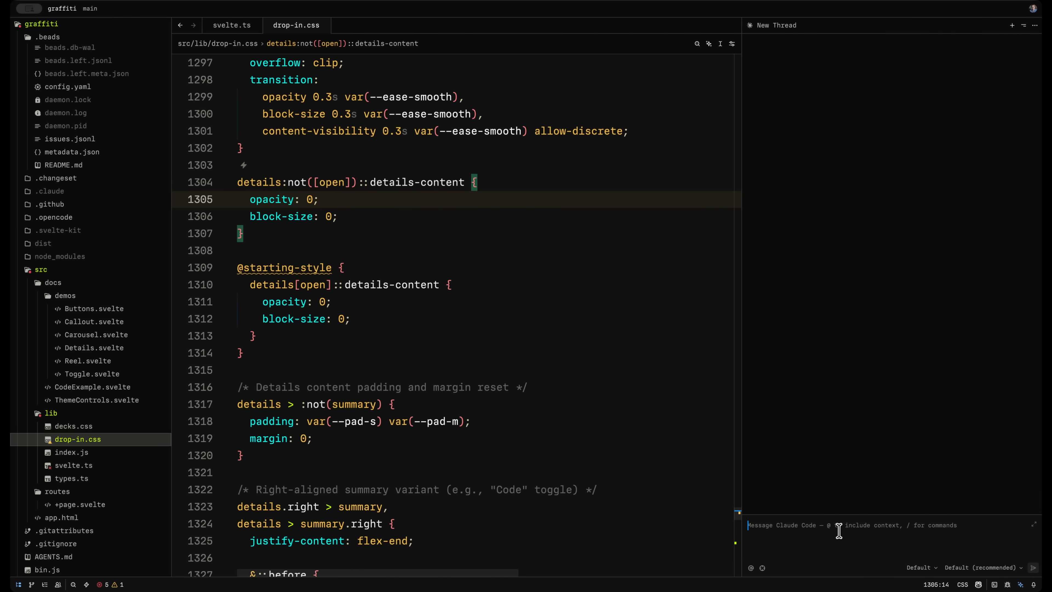
Start an @ context mention in the Claude Code message and list the available agent types.
type("@")
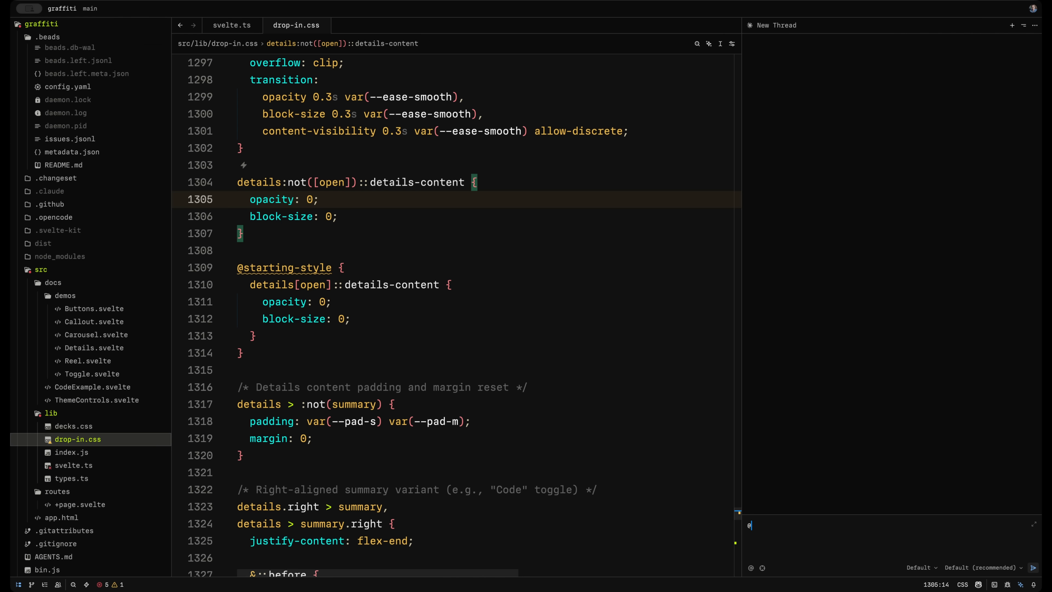
left_click(1012, 26)
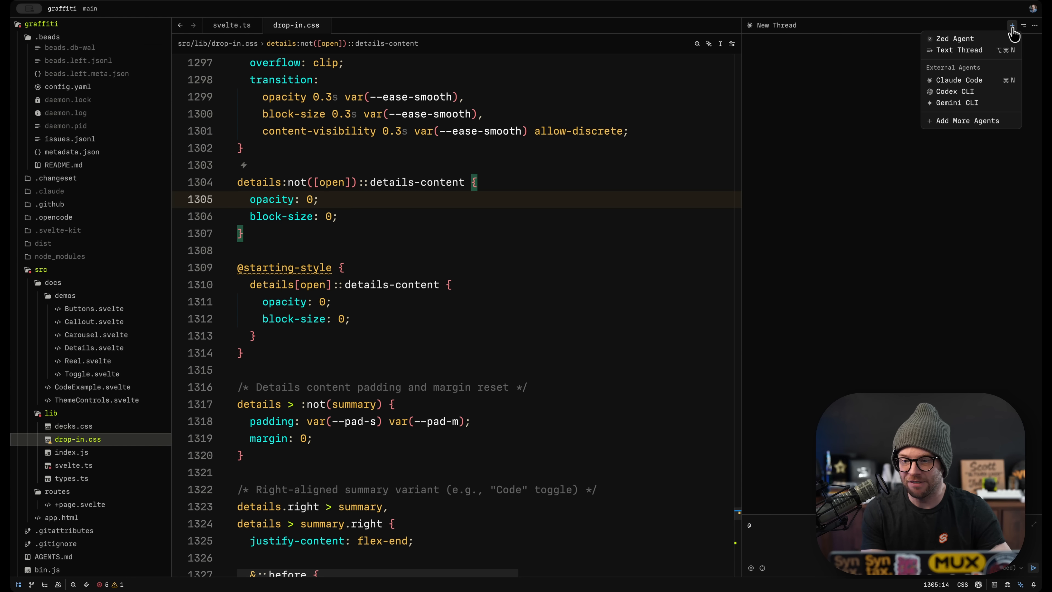
mouse_move(958, 80)
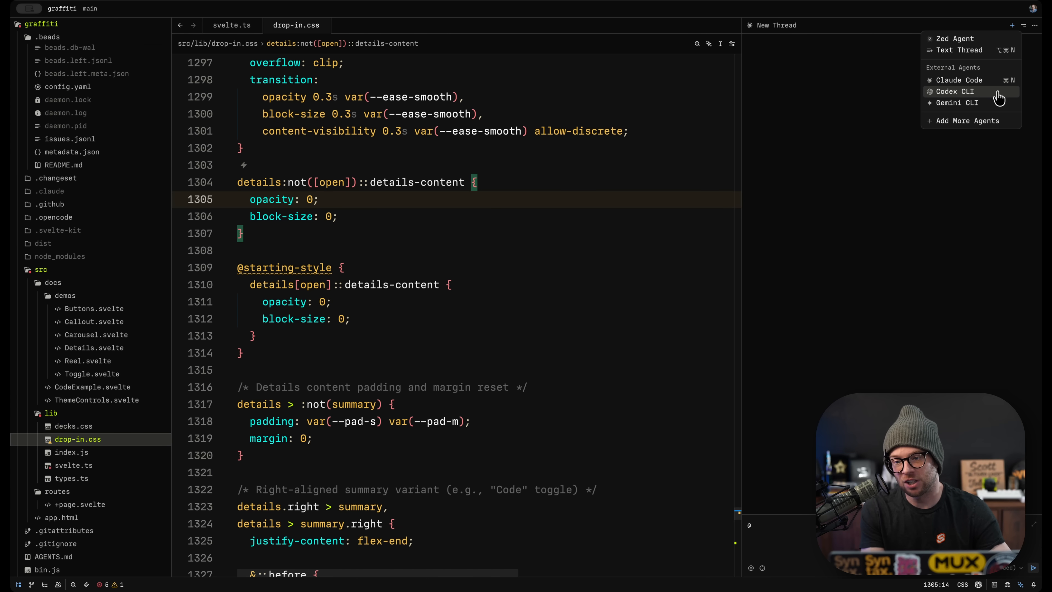
mouse_move(979, 44)
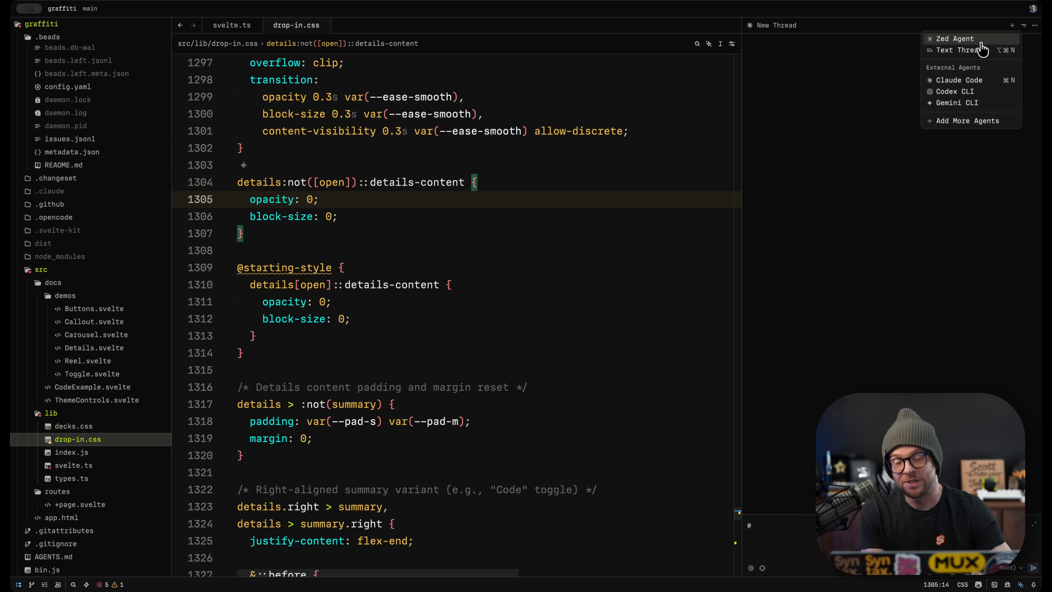
mouse_move(993, 91)
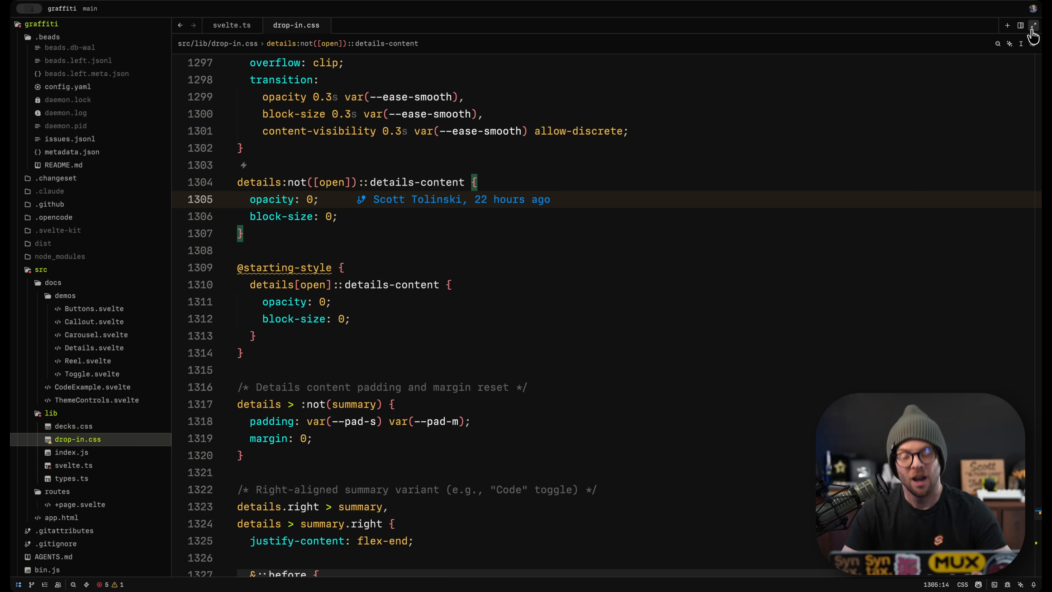
left_click(1034, 30)
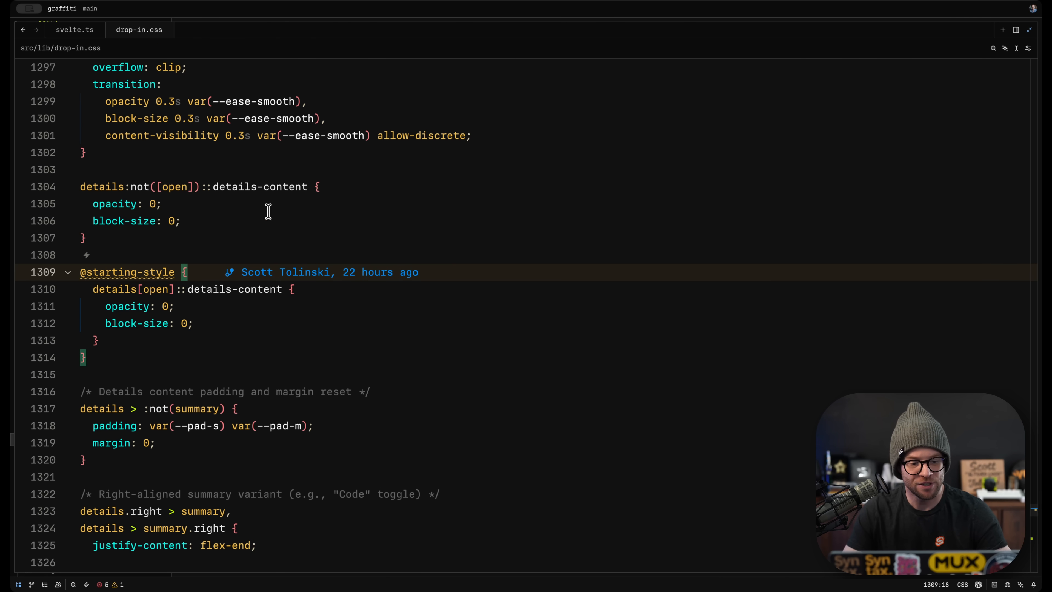
mouse_move(407, 325)
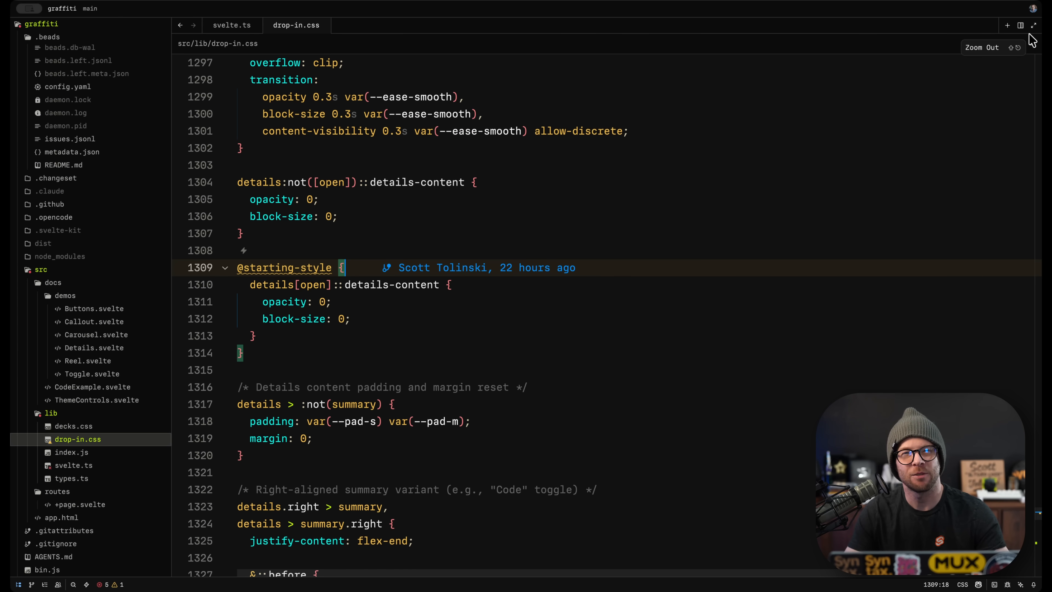
left_click(1031, 25)
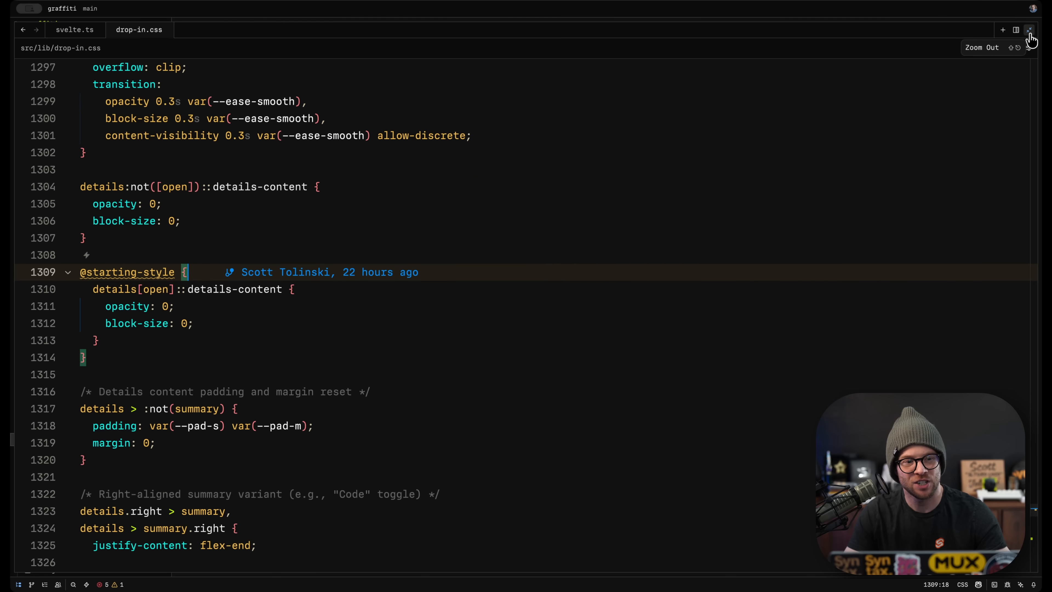
left_click(1020, 26)
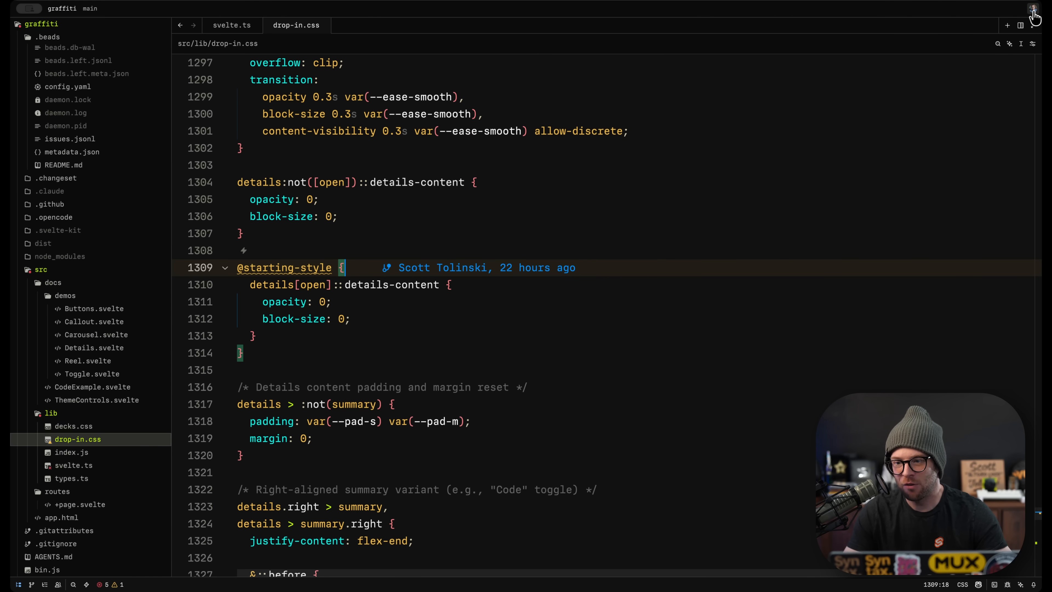
left_click(1035, 16)
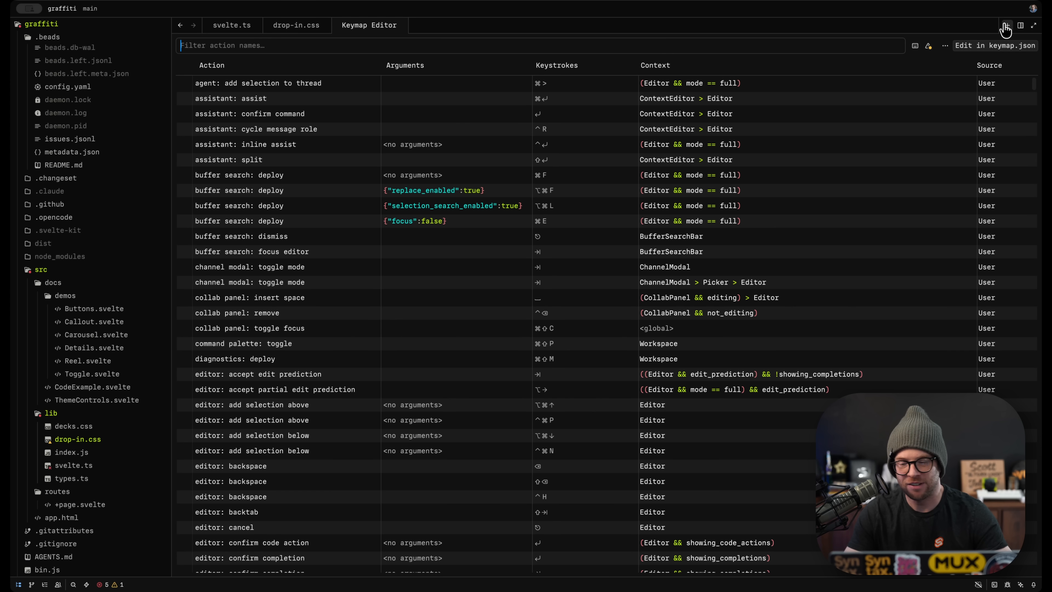
From the account menu open the theme selector, landing in the Extensions tab of icon themes.
left_click(1020, 26)
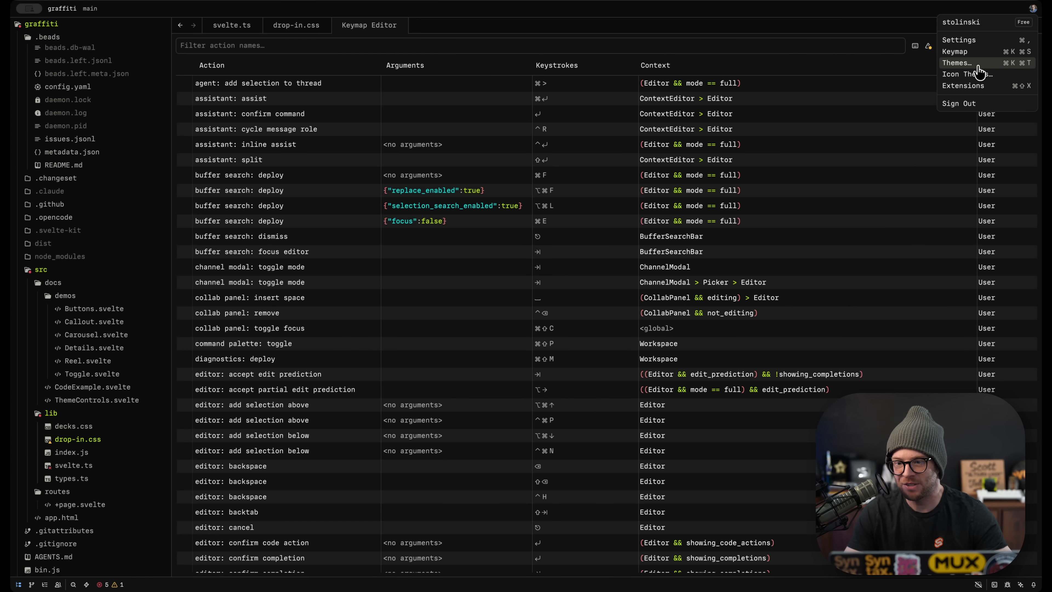
left_click(950, 63)
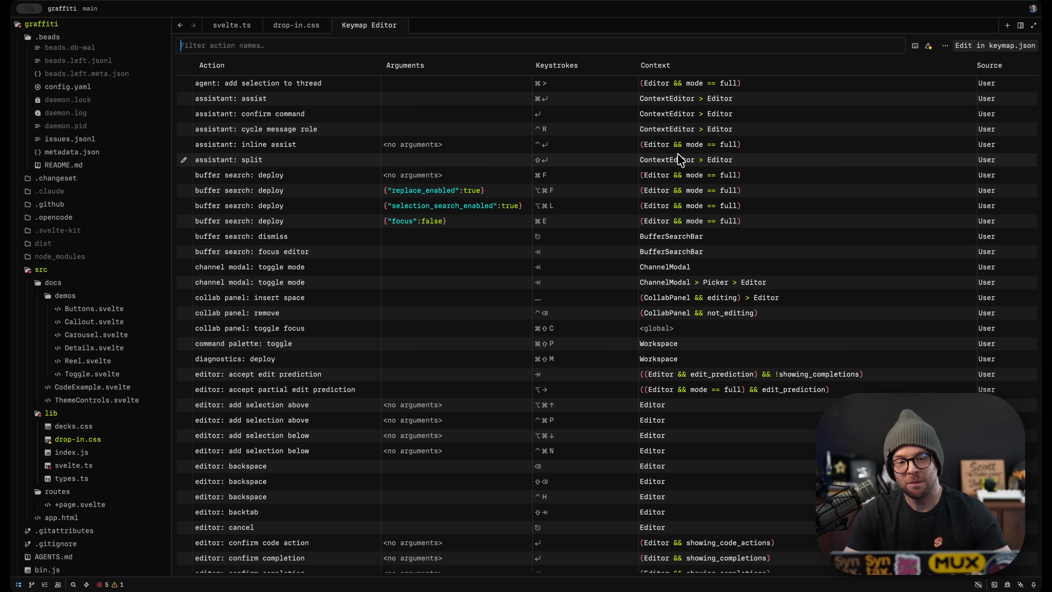
left_click(230, 24)
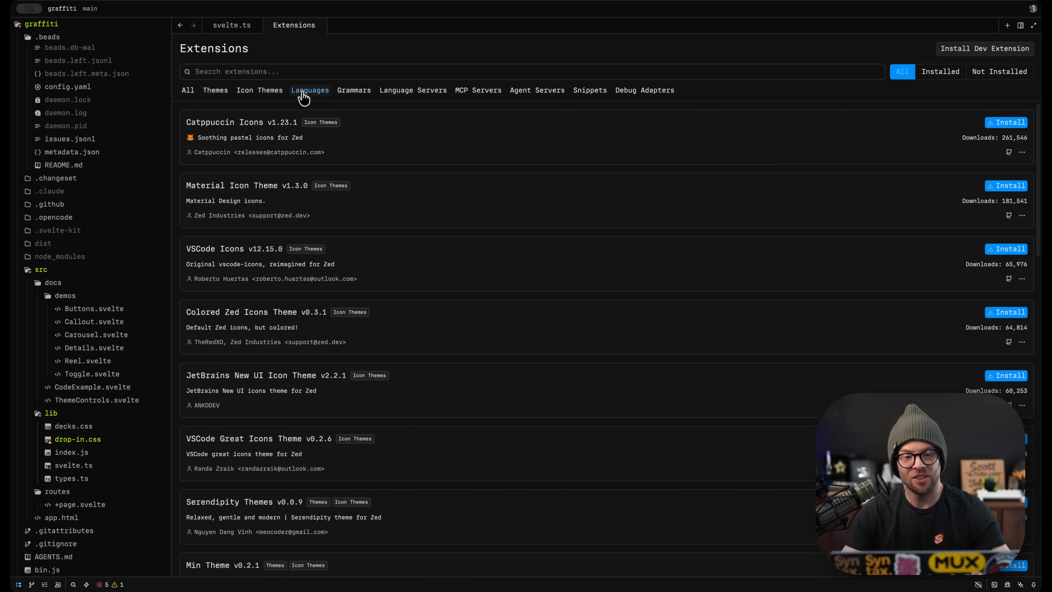
Browse the Languages, MCP Servers, Agent Servers and Debug Adapters extension categories, then return to All.
left_click(412, 90)
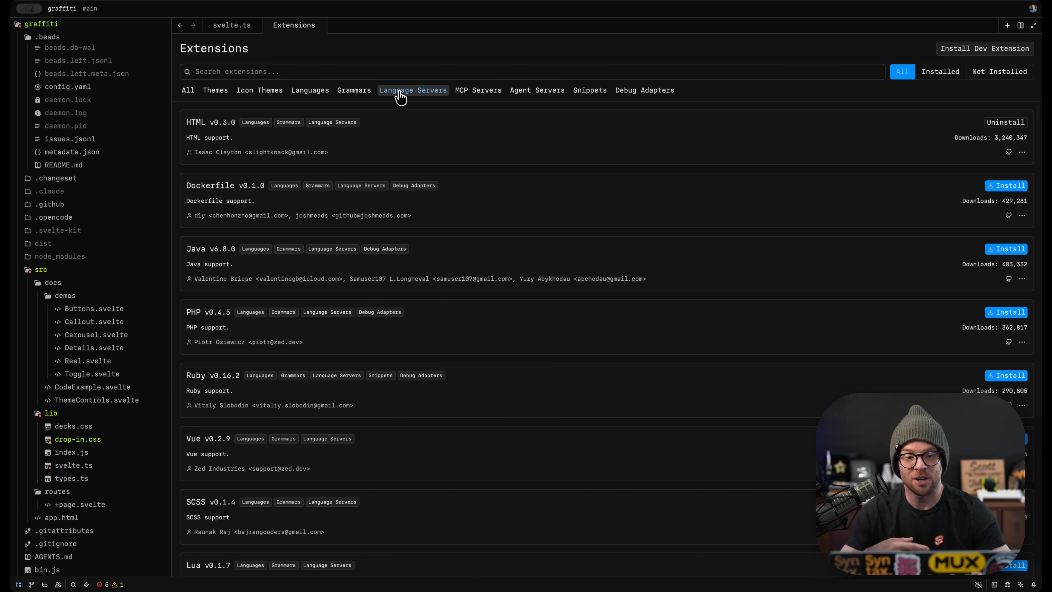
left_click(478, 90)
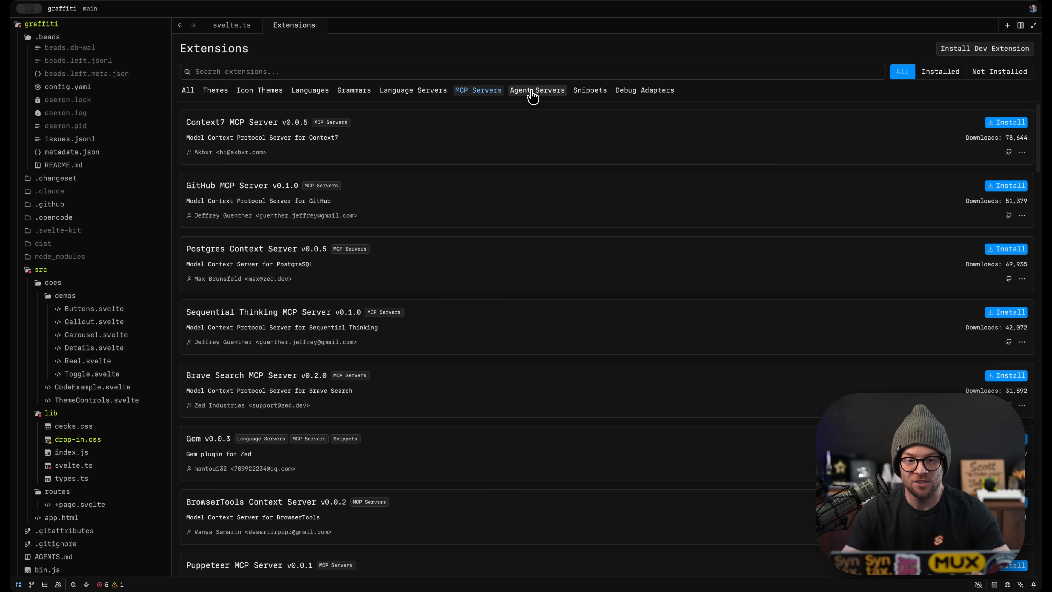
left_click(537, 90)
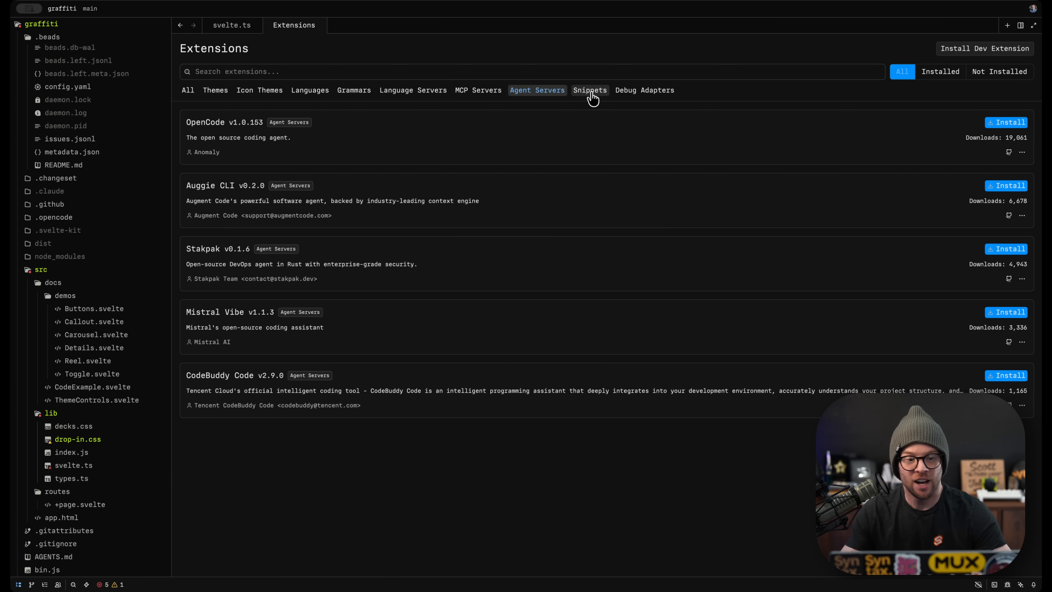
mouse_move(620, 99)
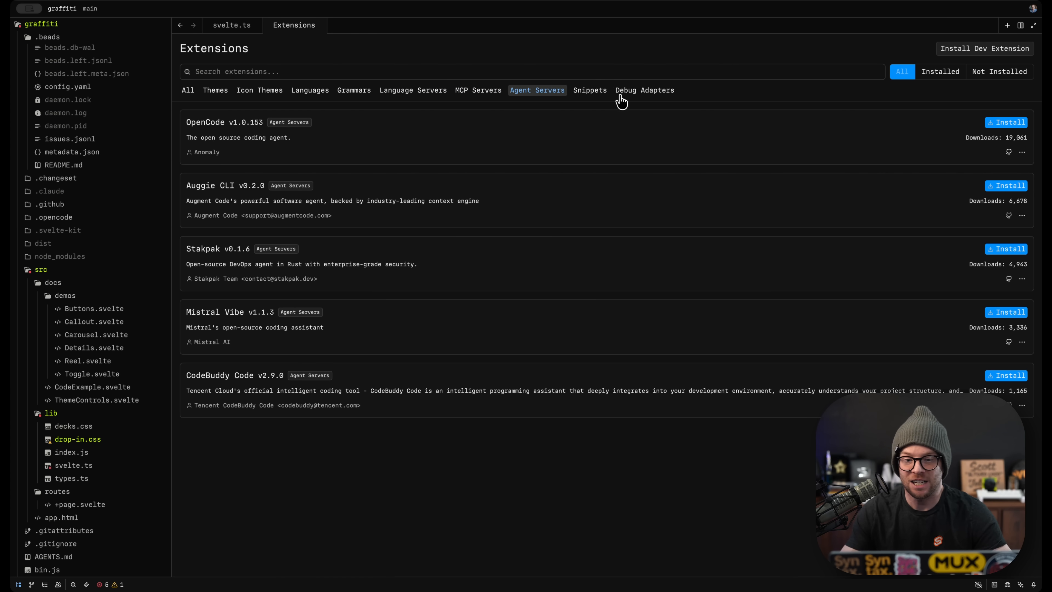
left_click(644, 90)
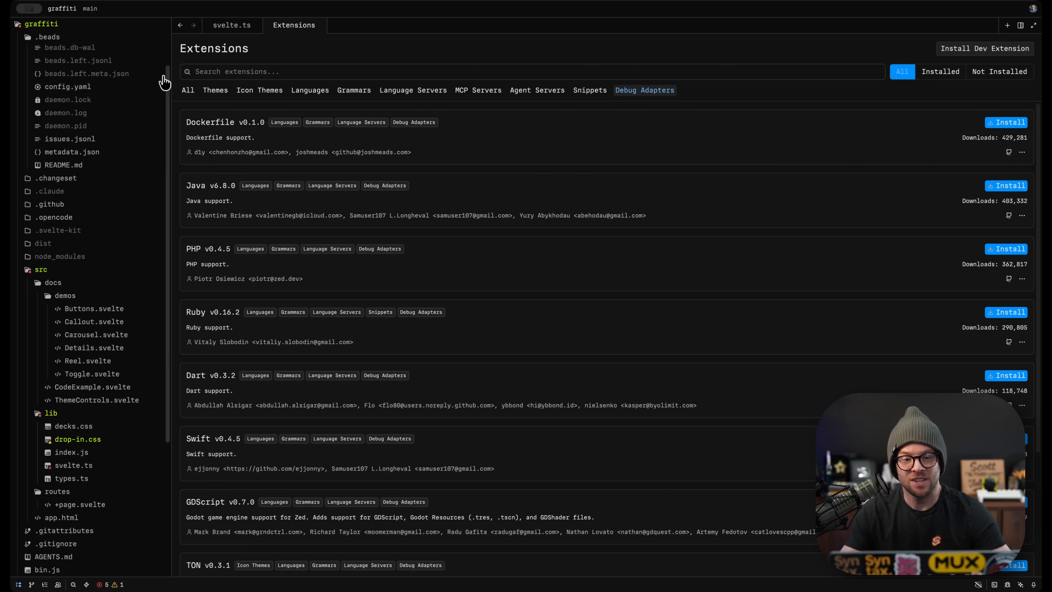
left_click(187, 90)
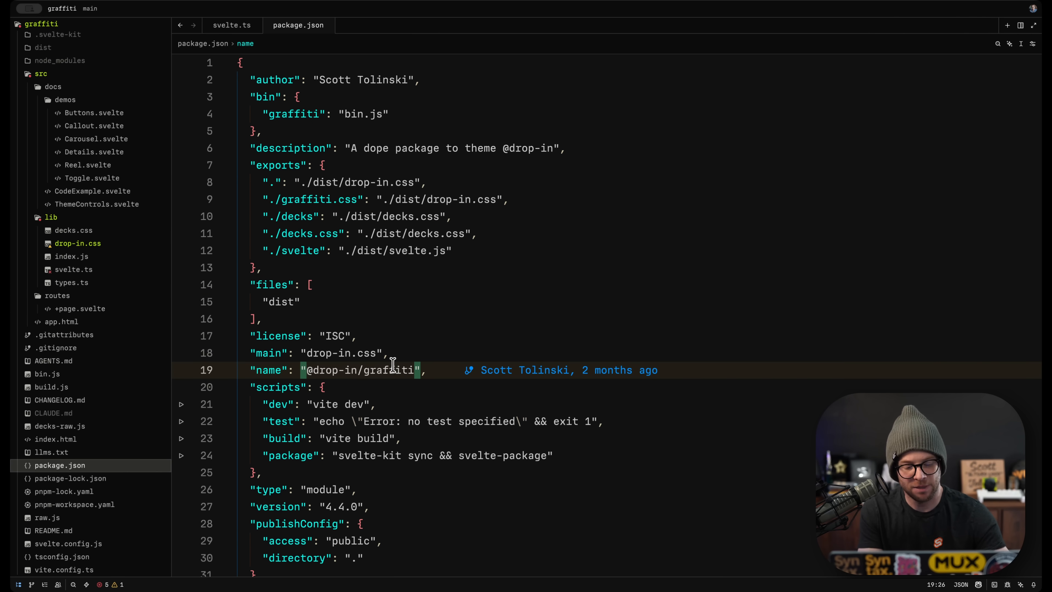
View Details.svelte, then CodeExample.svelte, selecting the word 'code' in its props destructuring.
left_click(231, 25)
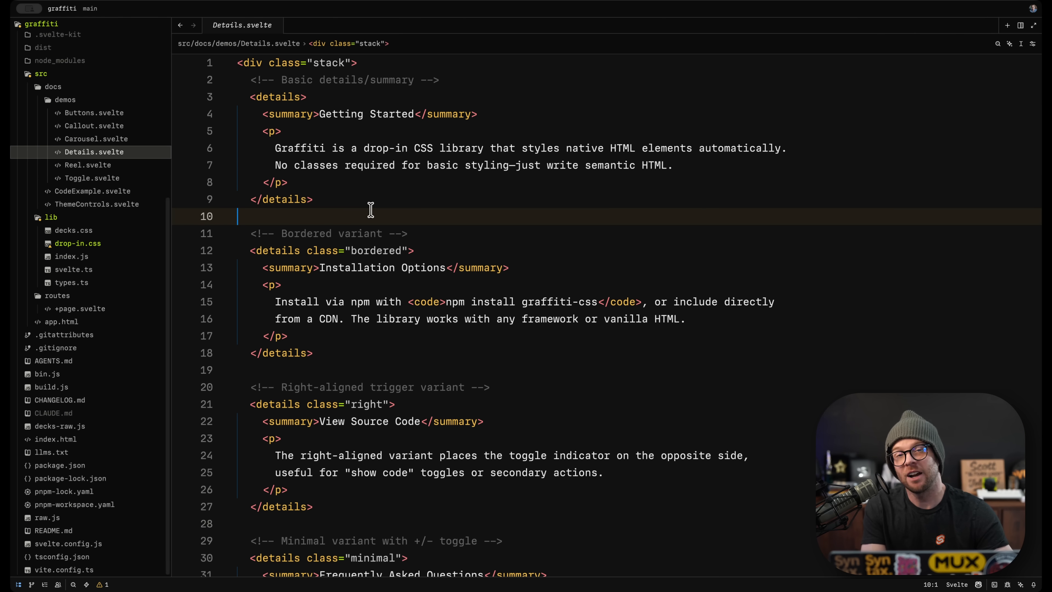
scroll("down", 3)
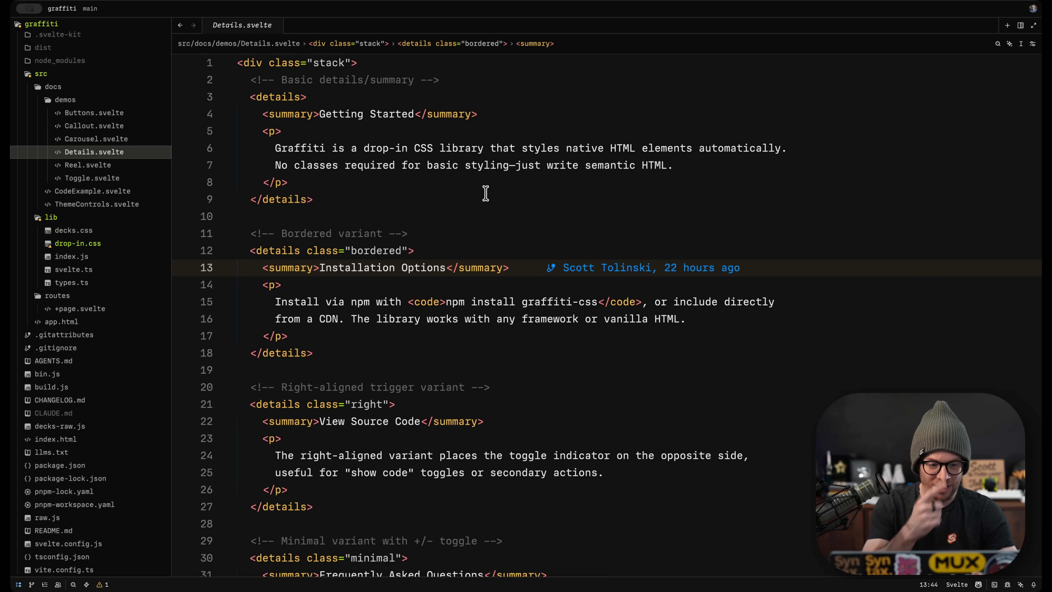
left_click(93, 191)
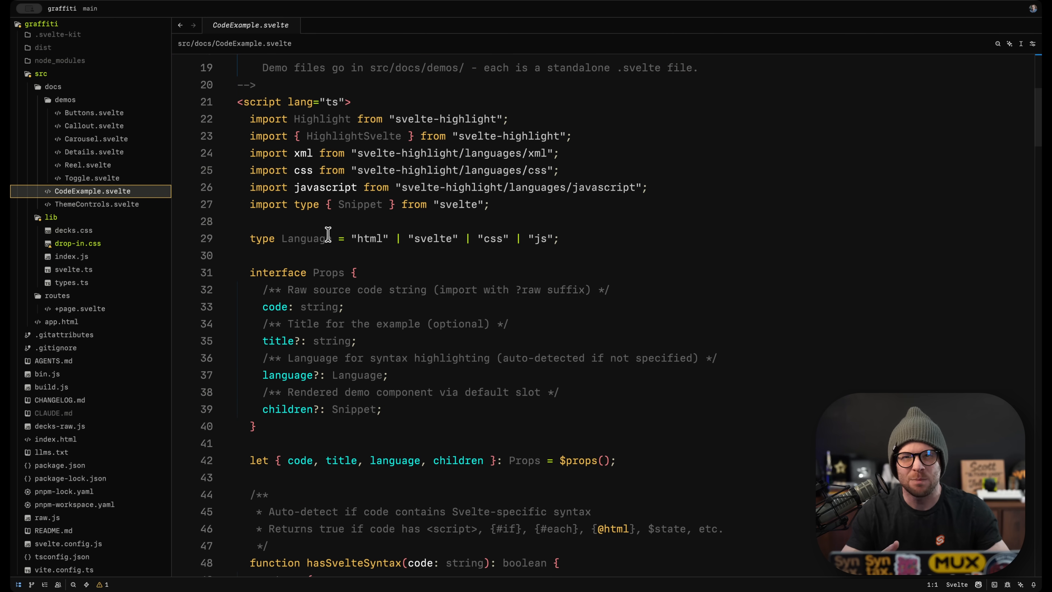
scroll("down", 3)
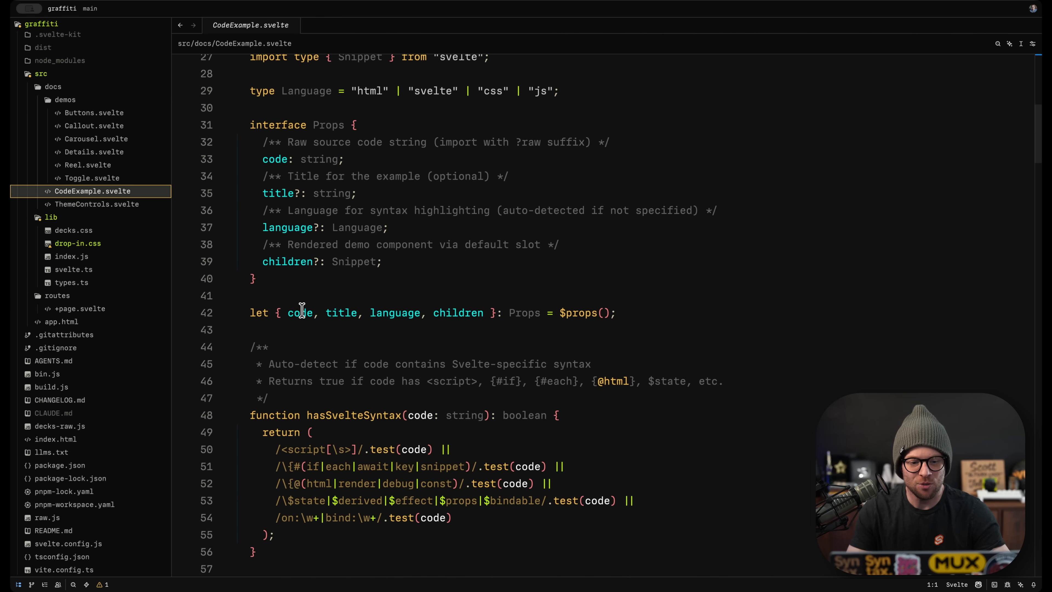
double_click(300, 313)
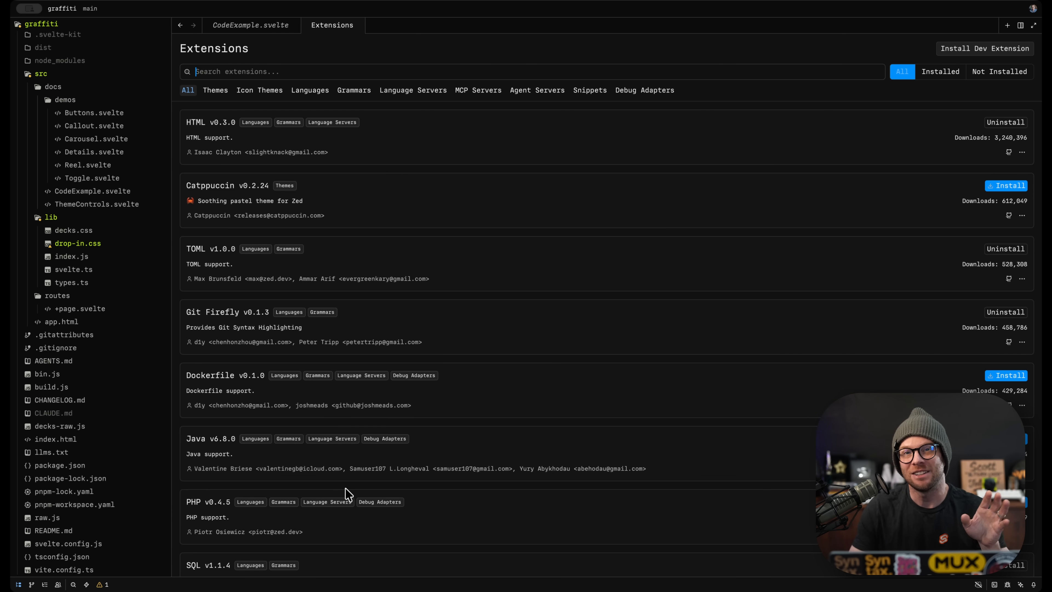
Search the extensions for 'syntax', then close the Extensions tab to return to CodeExample.svelte.
type("syntax")
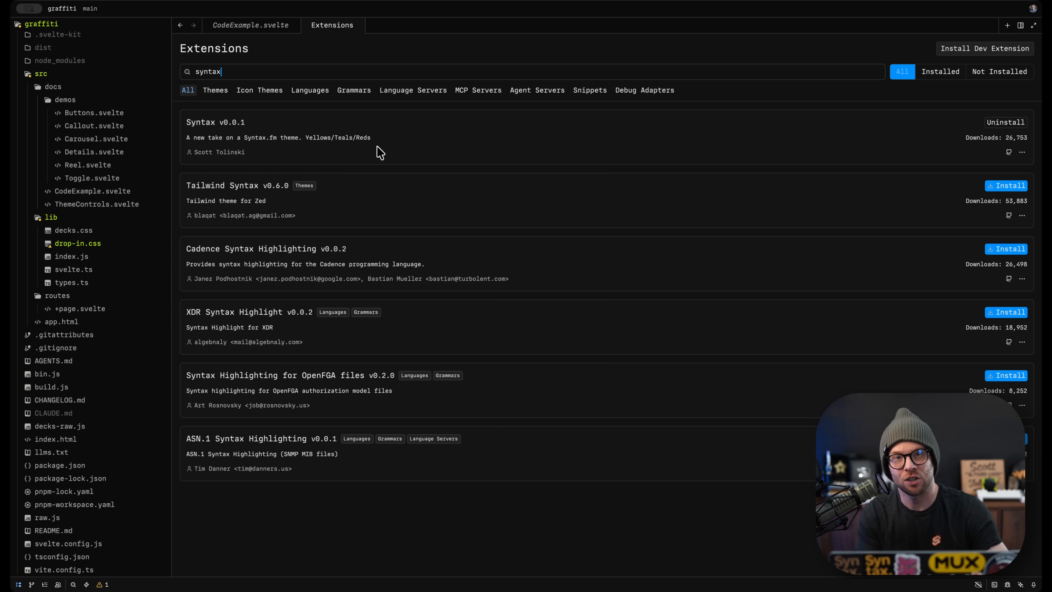
left_click(250, 25)
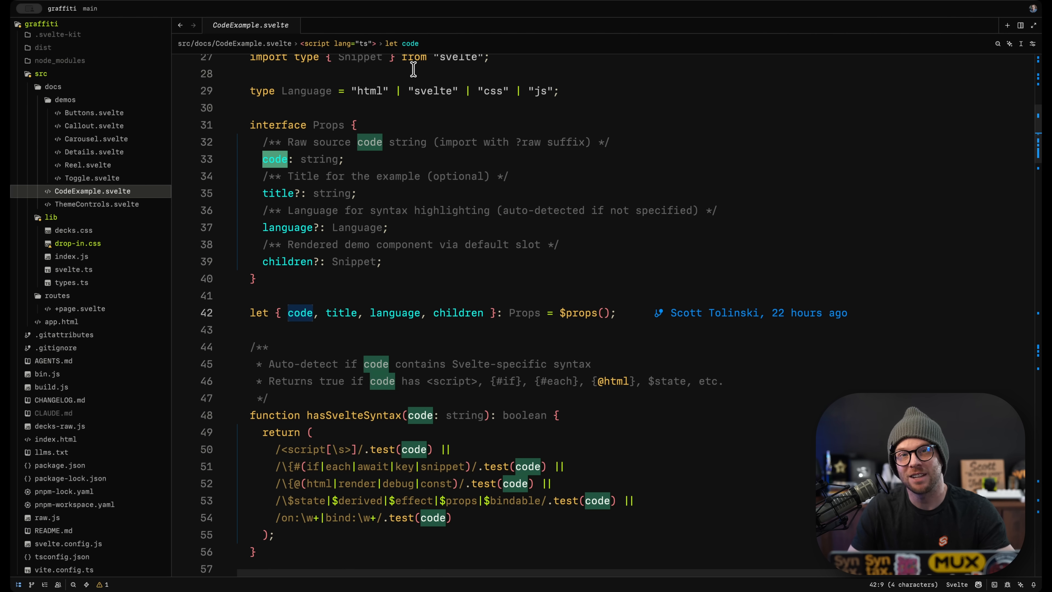
View the running language servers (json, css, tailwindcss, svelte) for the graffiti project from the status bar.
left_click(359, 193)
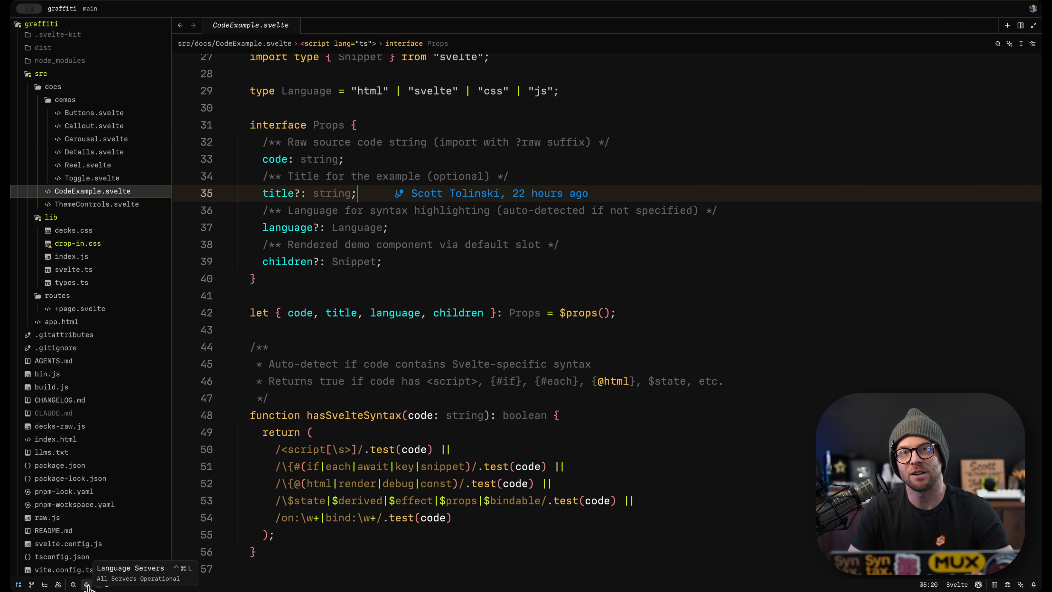
left_click(87, 585)
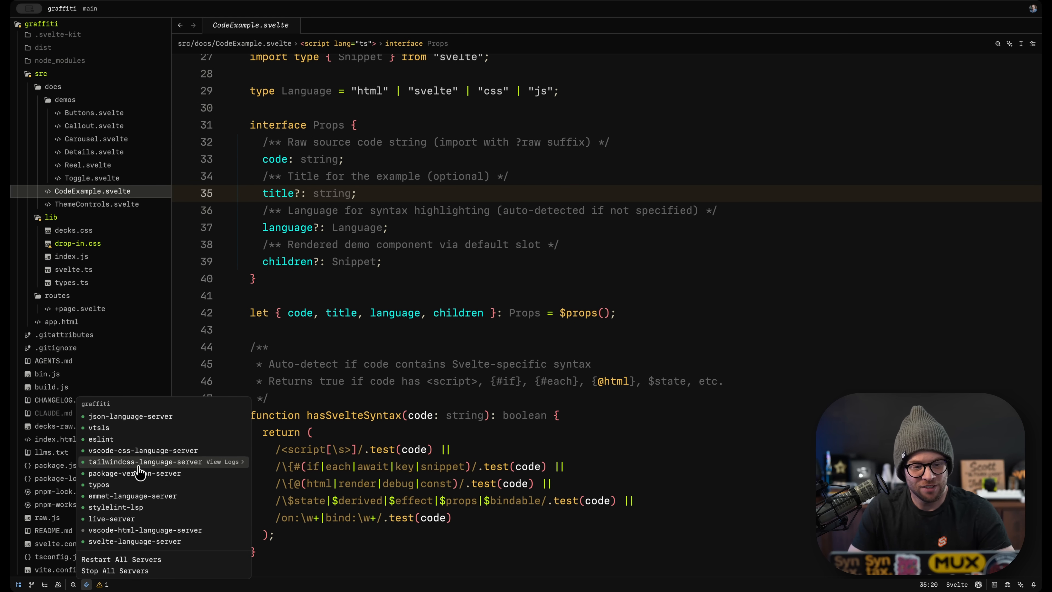
mouse_move(135, 541)
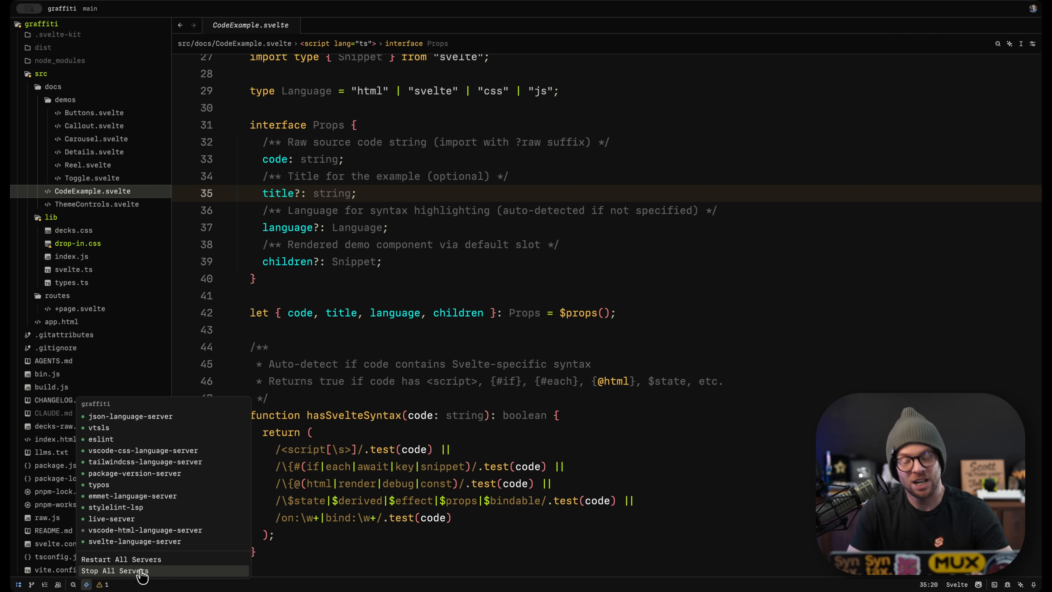
mouse_move(134, 472)
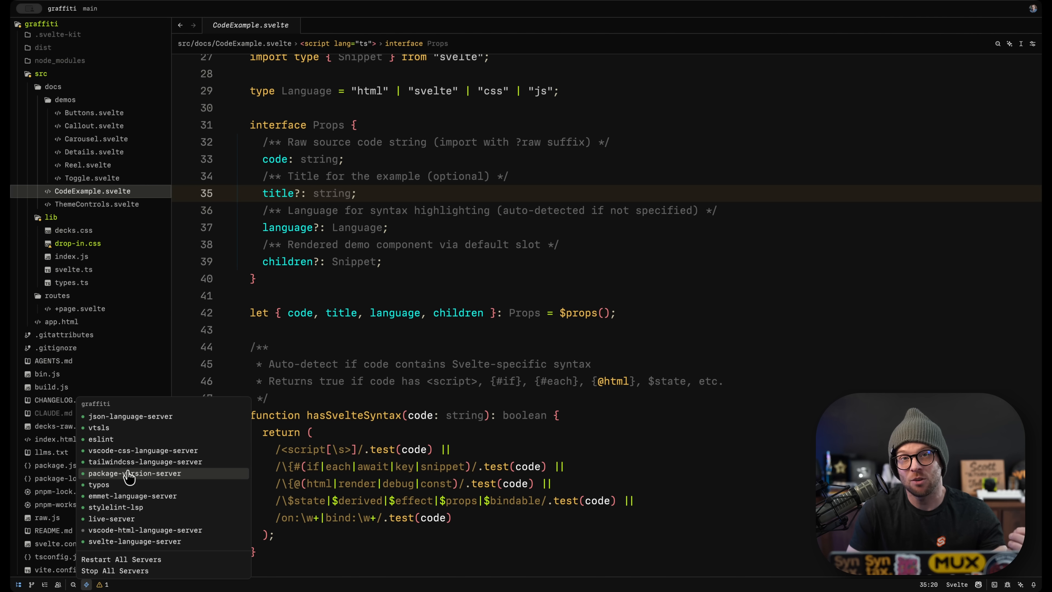
mouse_move(114, 570)
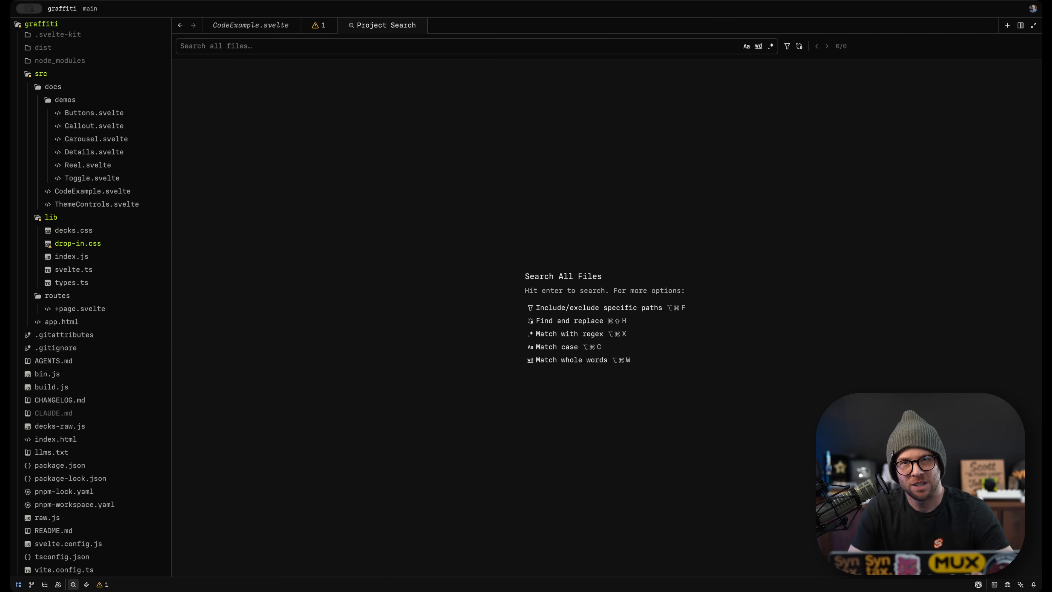
Search the project for 'interface' and edit the Props interface name directly in the CodeExample.svelte excerpt.
left_click(336, 45)
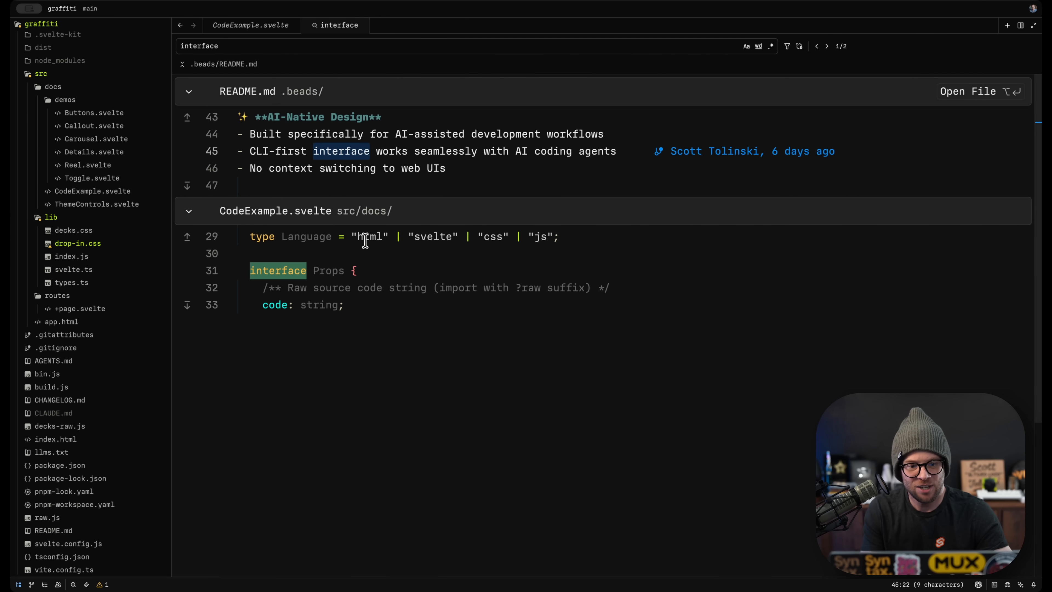
left_click(825, 46)
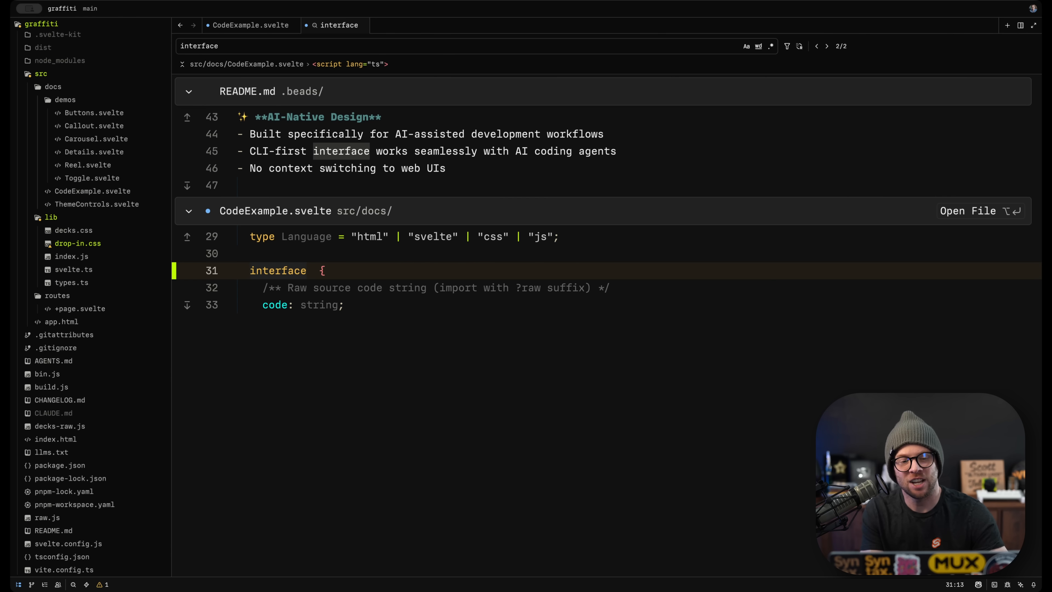
type("Props")
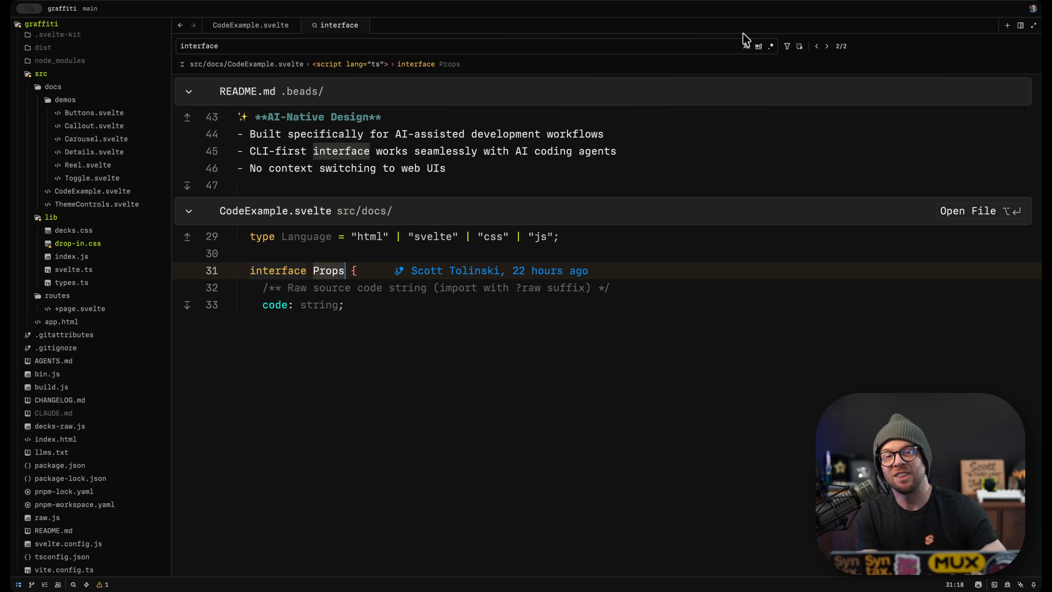
mouse_move(711, 34)
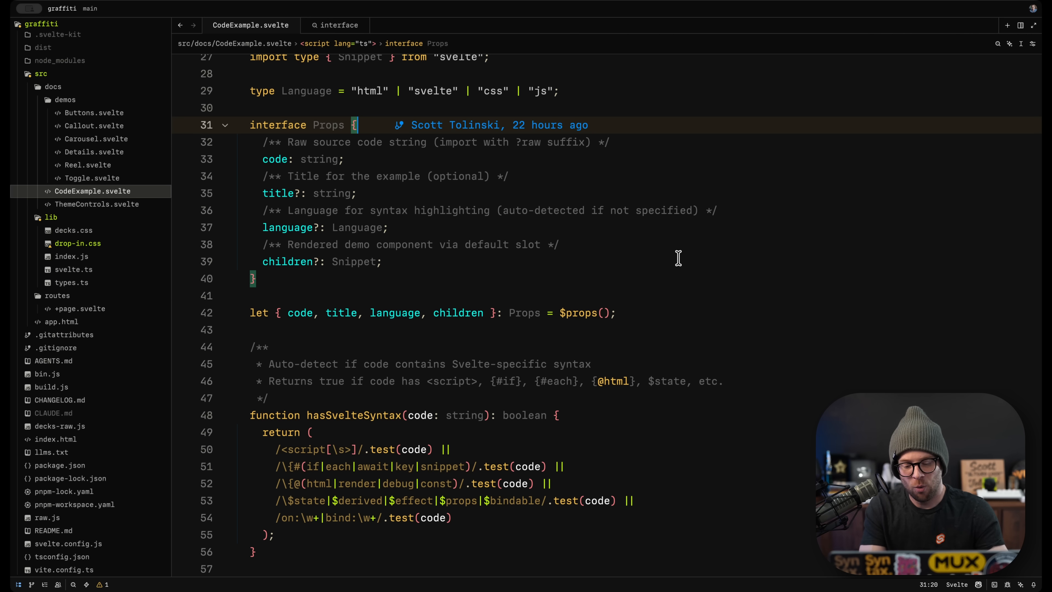
Look up the move-item-to-pane-right binding via 'zed: open keymap', then move CodeExample.svelte into its own right pane.
key("cmd+shift+p")
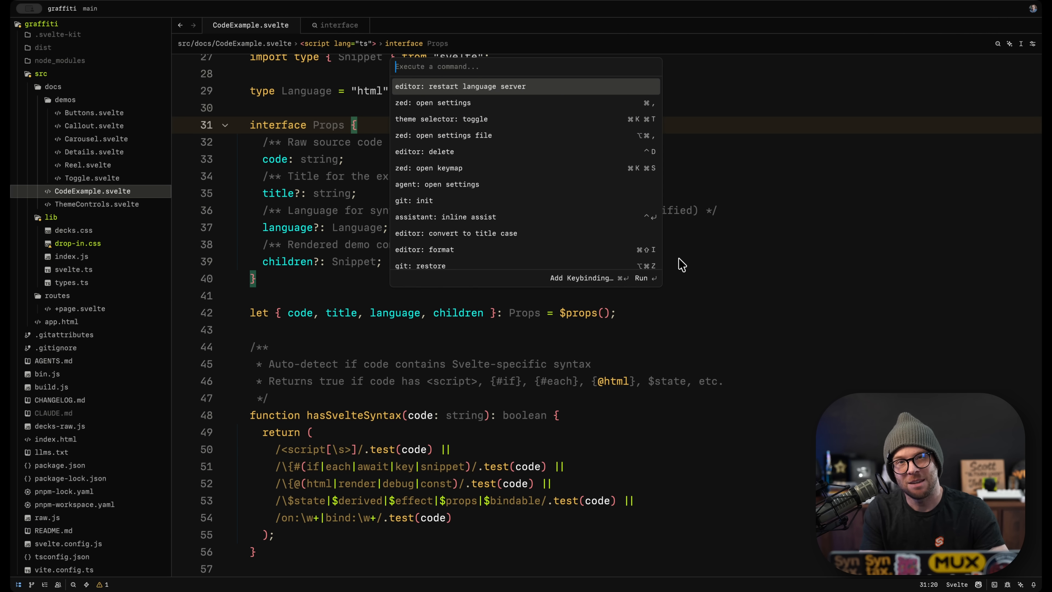
type("key")
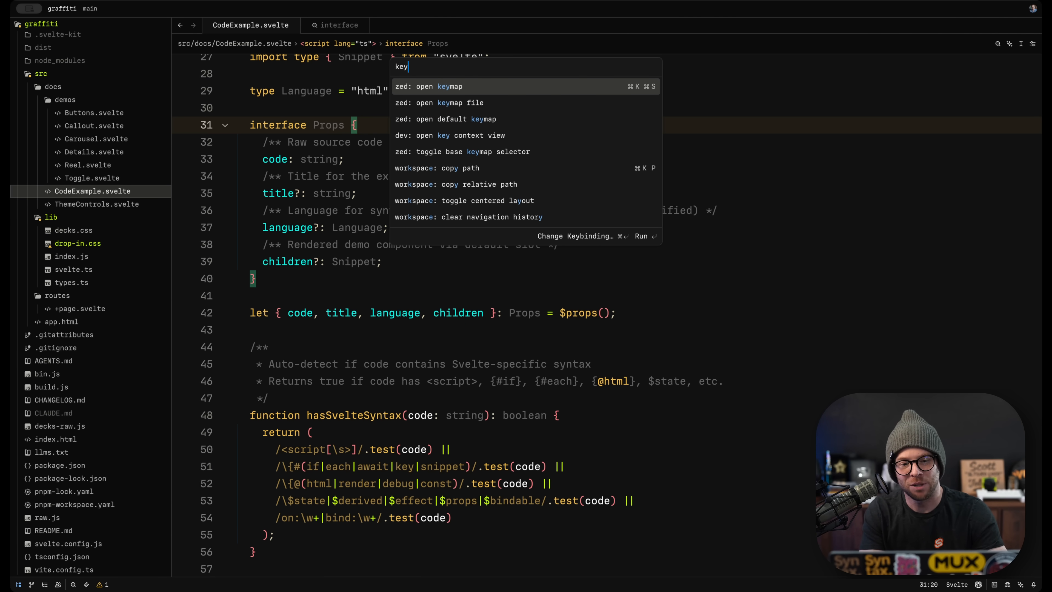
left_click(436, 86)
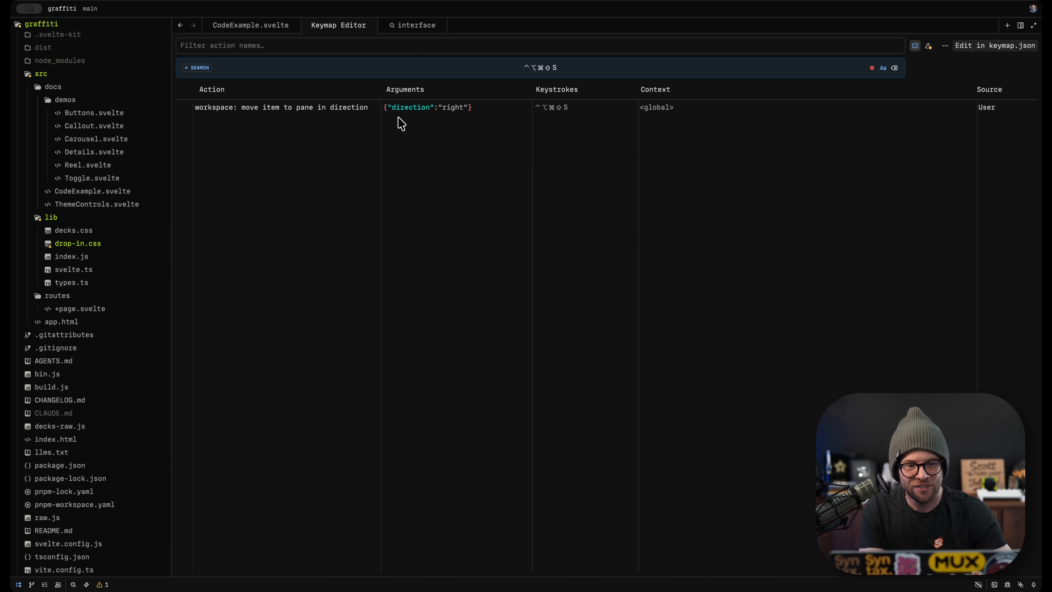
mouse_move(326, 108)
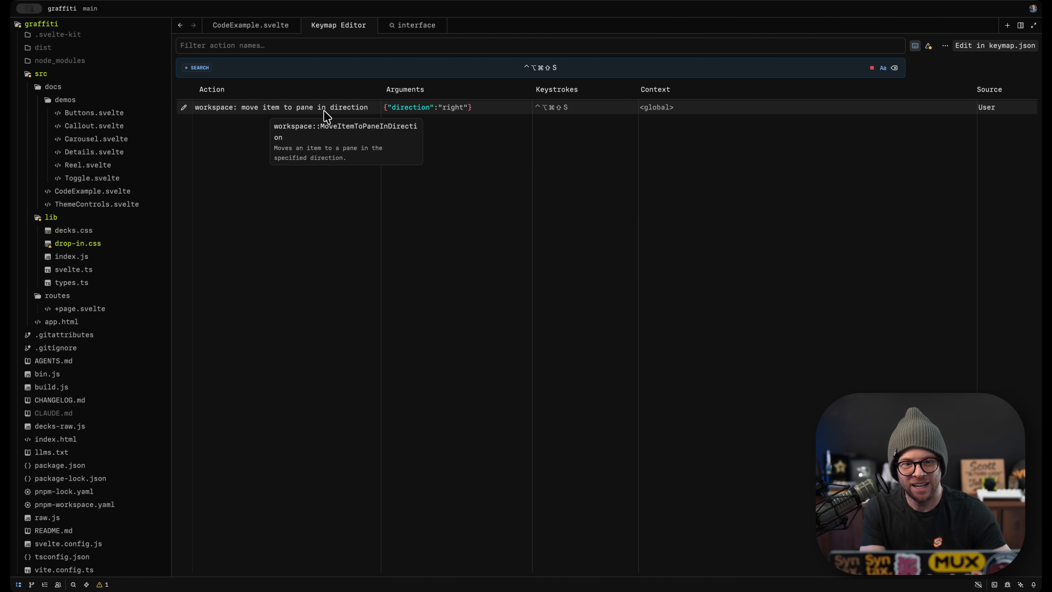
mouse_move(523, 114)
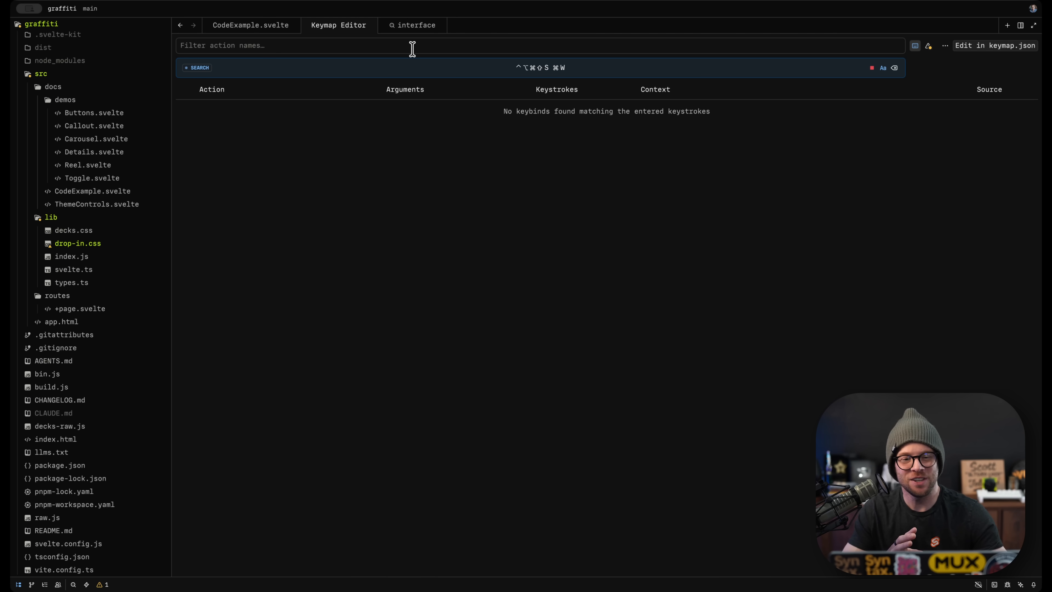
left_click(250, 25)
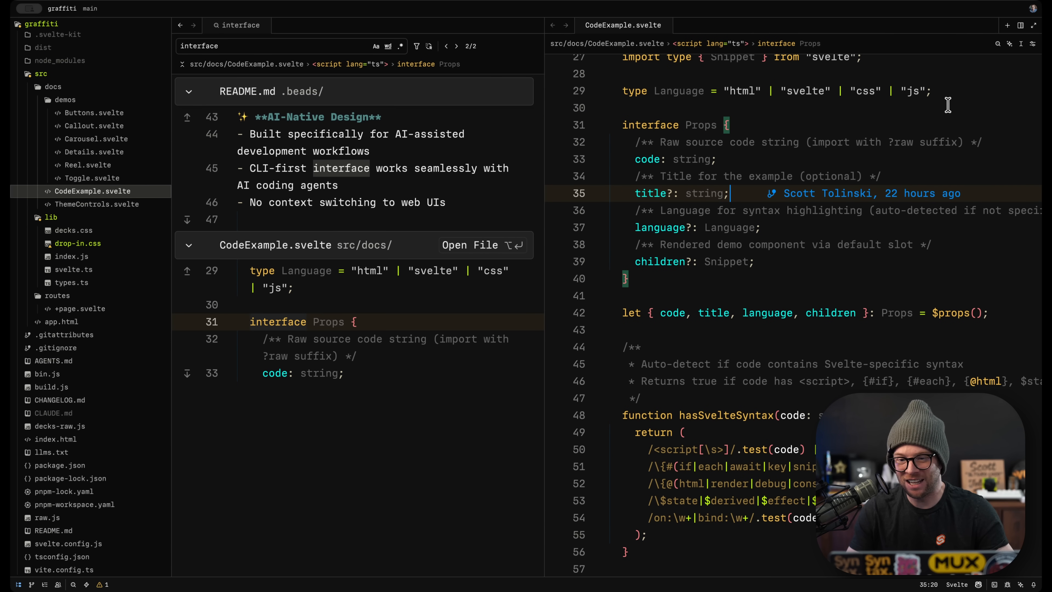
Split CodeExample.svelte right so it shows in two side-by-side panes beside the search results.
left_click(1020, 26)
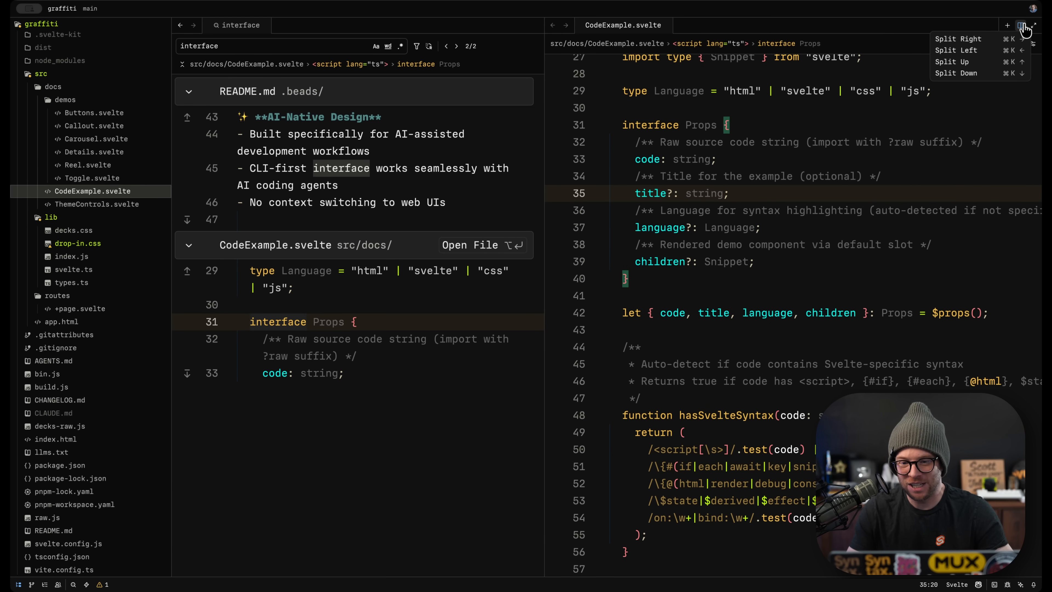
left_click(958, 39)
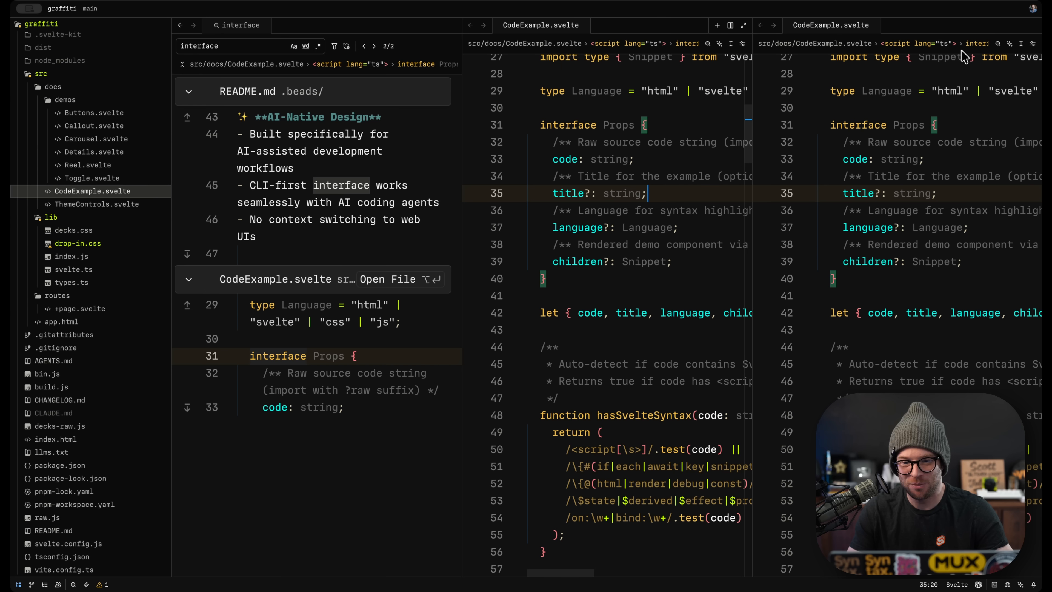
mouse_move(715, 194)
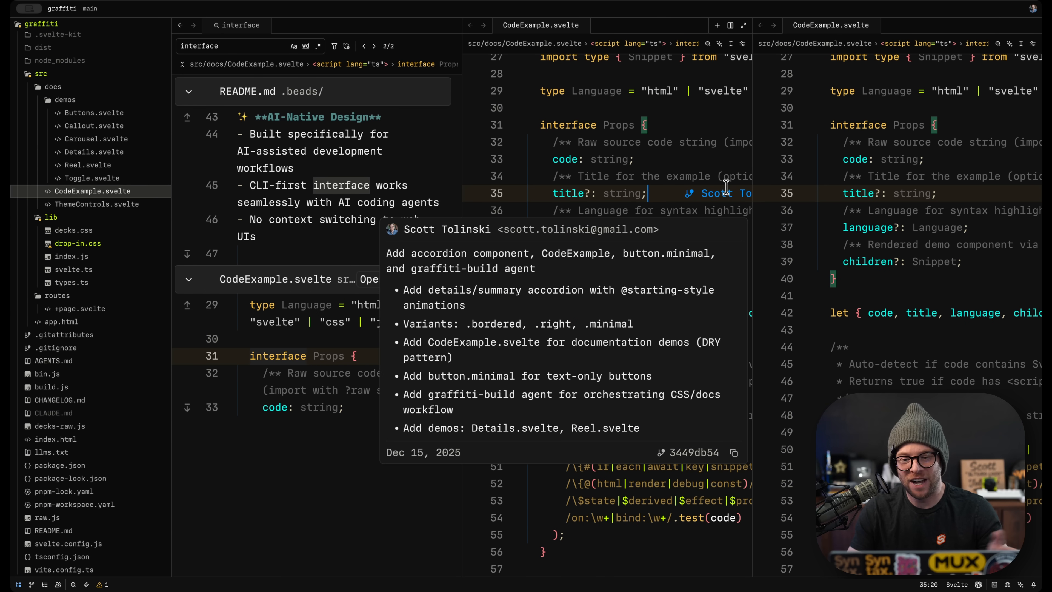